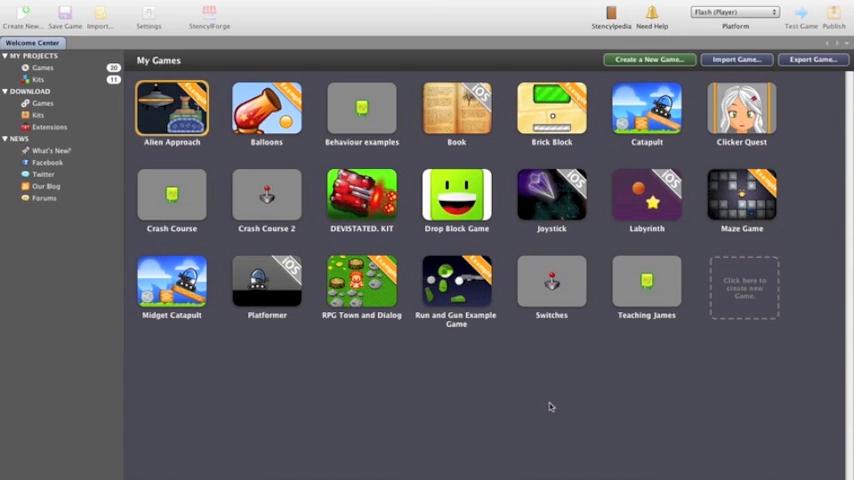
mouse_move(550, 408)
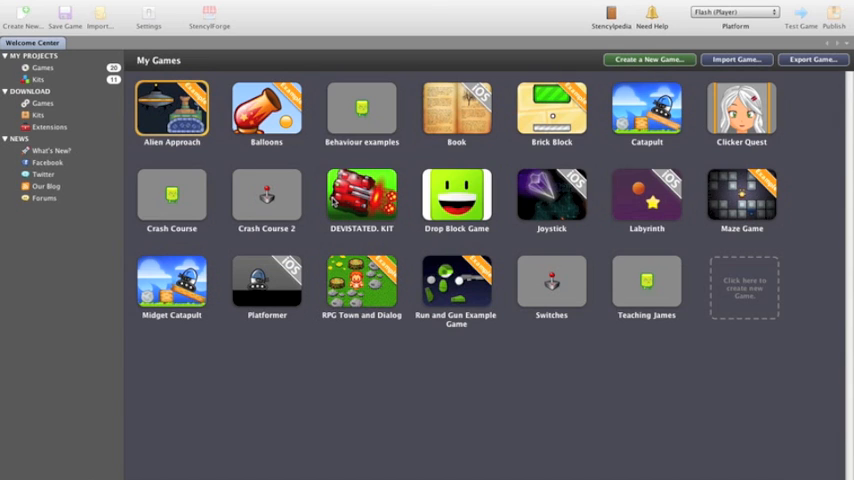
mouse_move(284, 252)
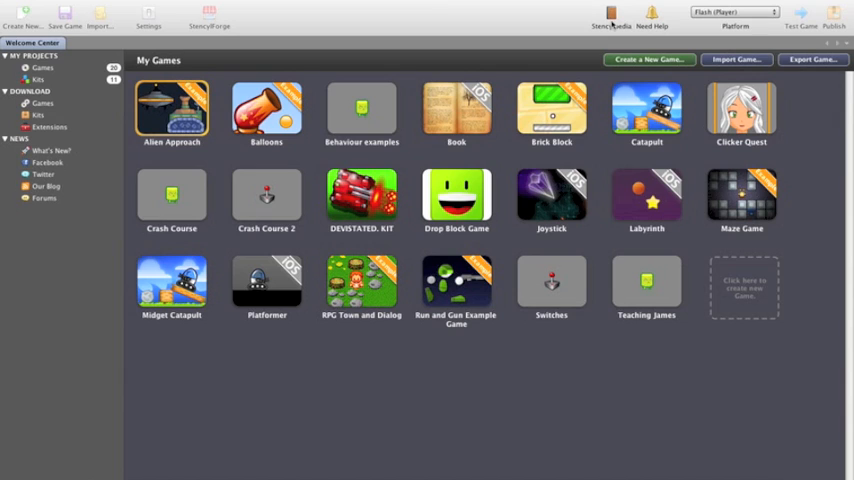
mouse_move(640, 20)
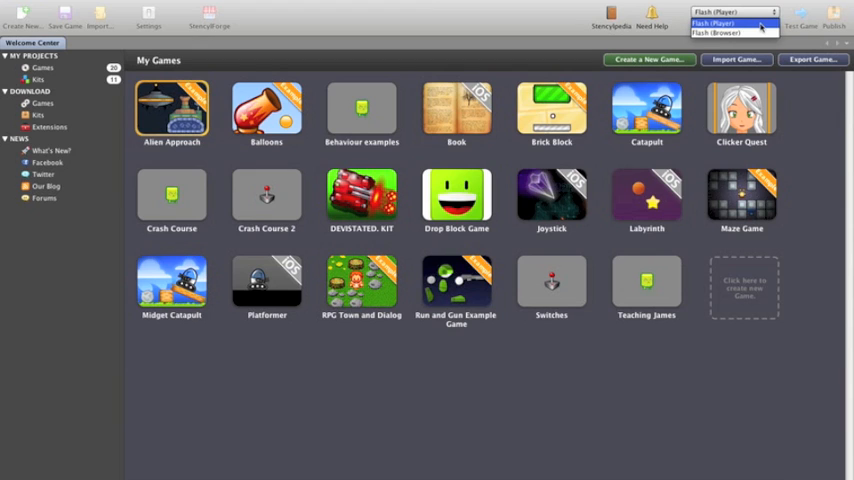
mouse_move(716, 32)
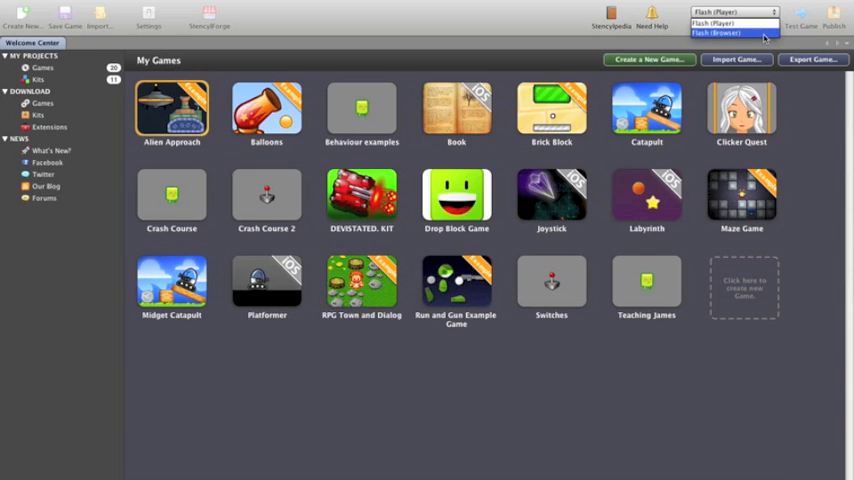
mouse_move(720, 24)
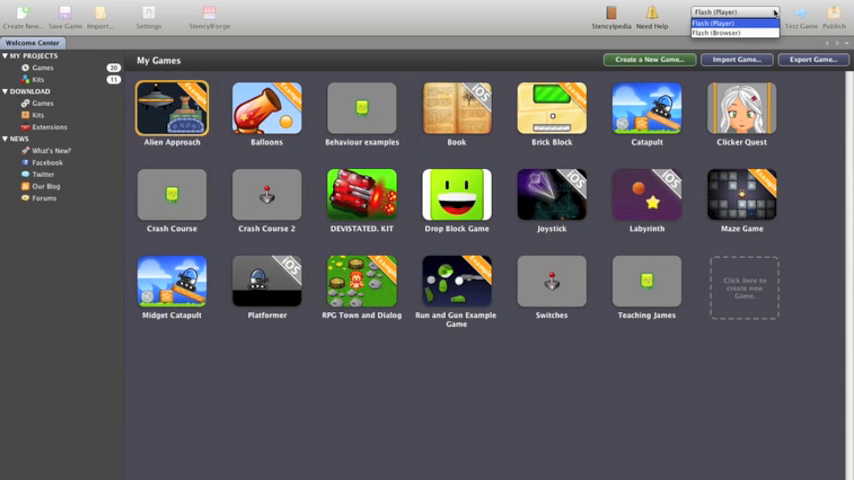
Step: Keep Flash (Player) as the target platform and show the My Kits library
left_click(712, 22)
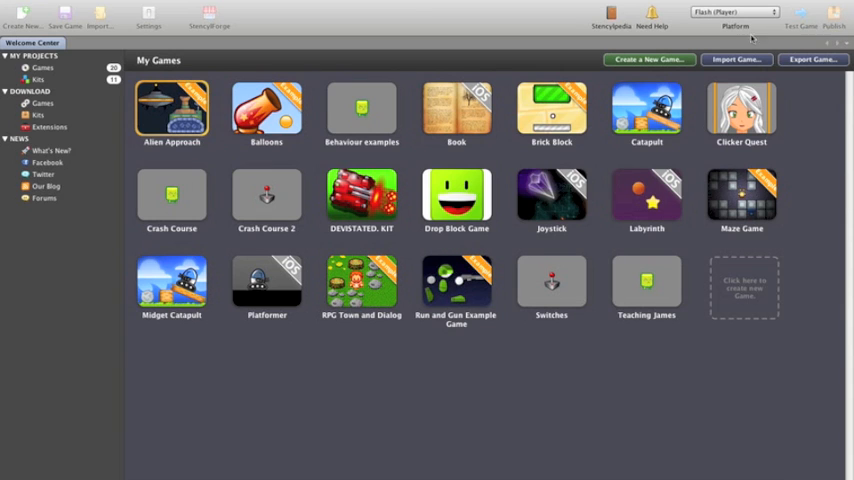
mouse_move(18, 264)
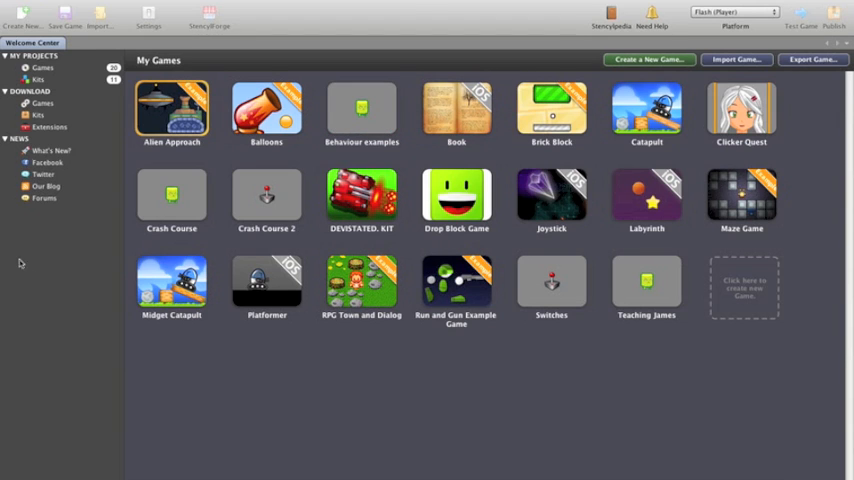
mouse_move(48, 80)
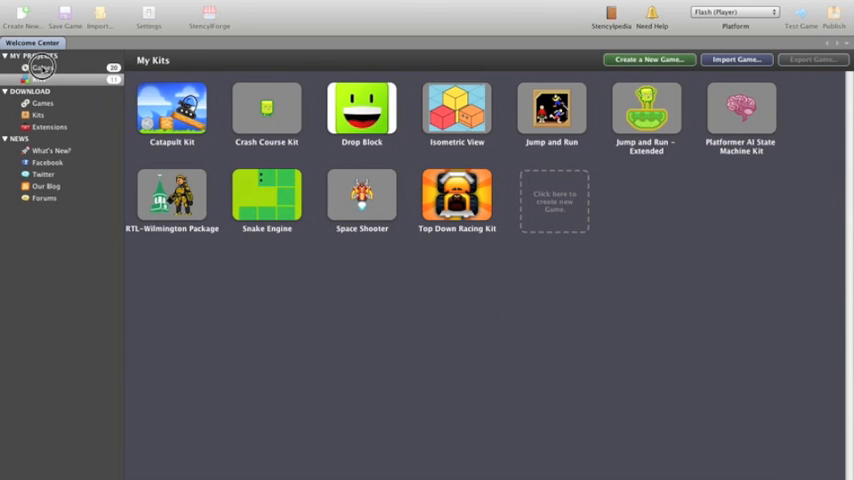
left_click(42, 68)
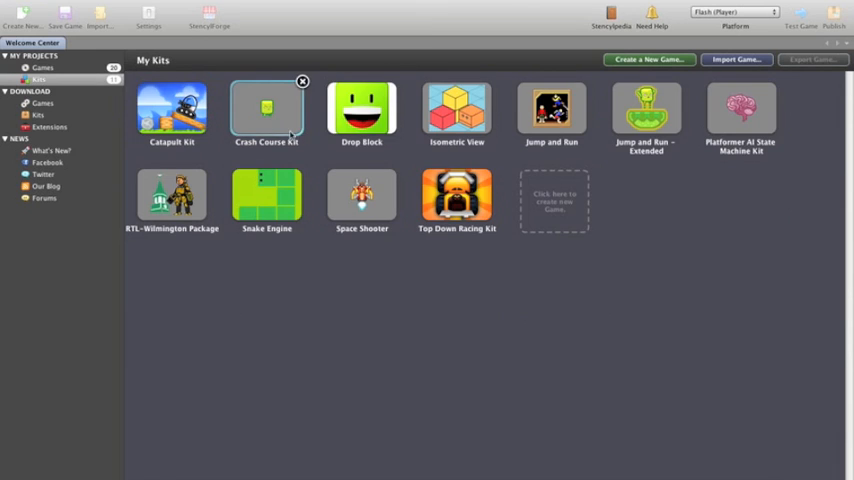
mouse_move(172, 196)
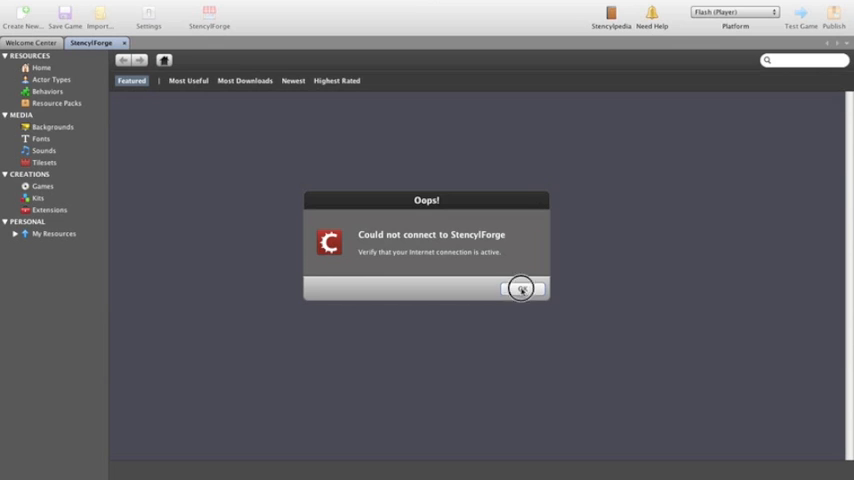
Step: Dismiss the StencylForge connection error and return to the My Games library
left_click(520, 288)
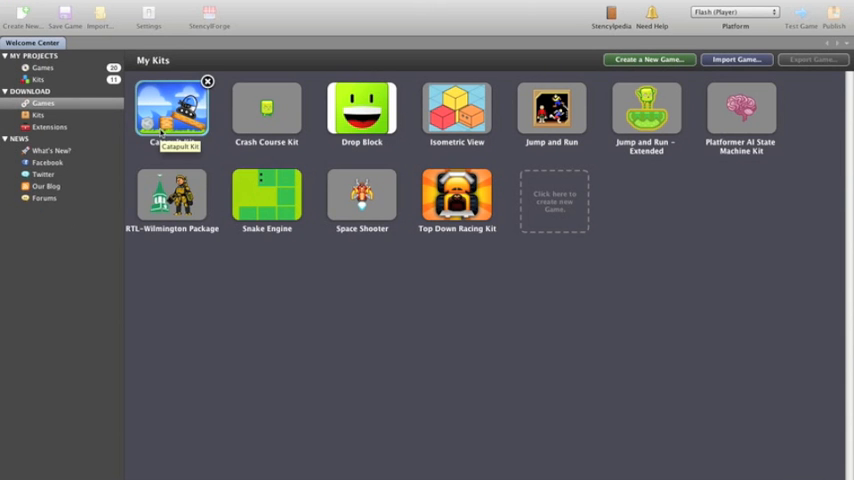
mouse_move(68, 152)
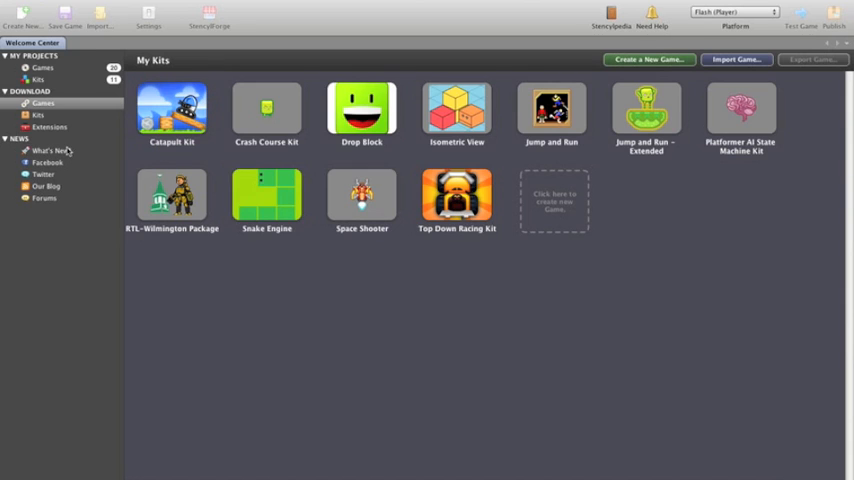
mouse_move(56, 188)
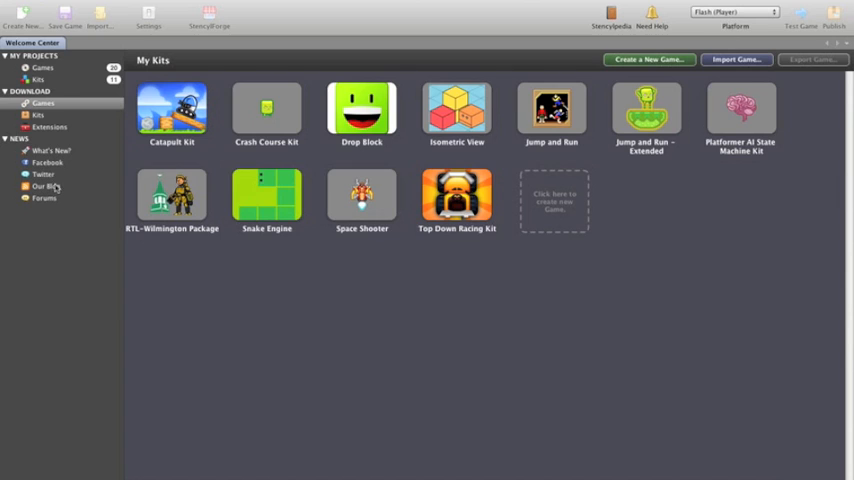
mouse_move(60, 196)
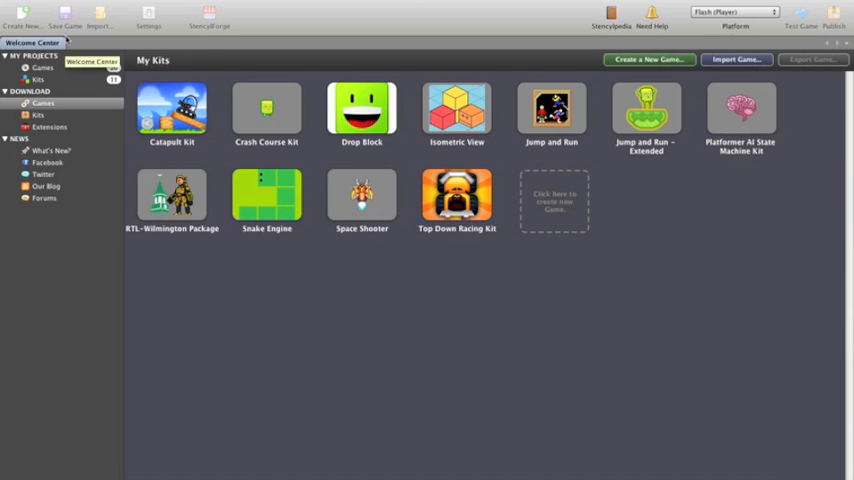
mouse_move(458, 110)
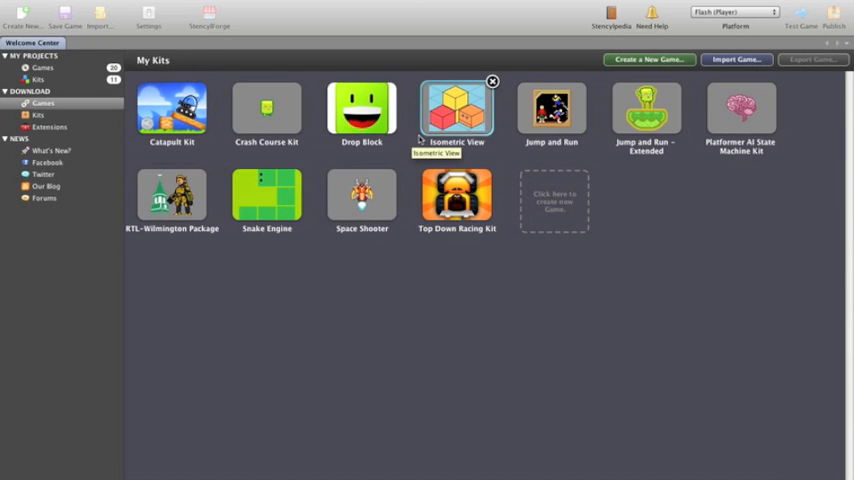
mouse_move(72, 68)
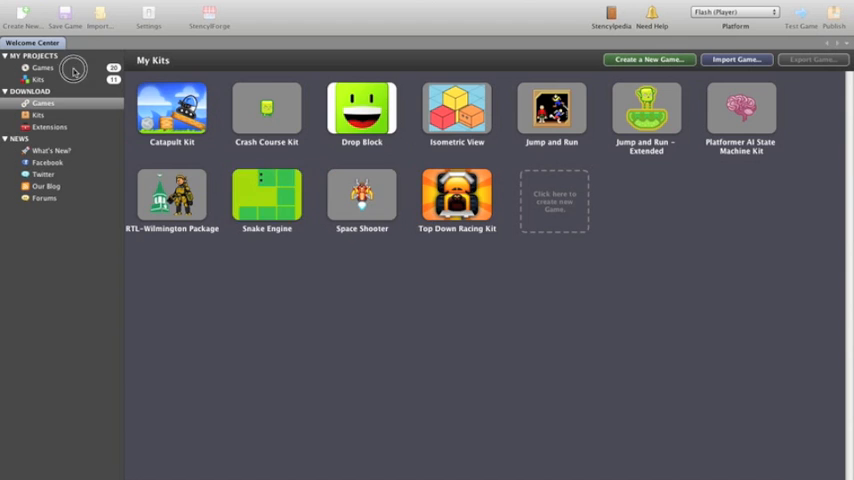
left_click(44, 68)
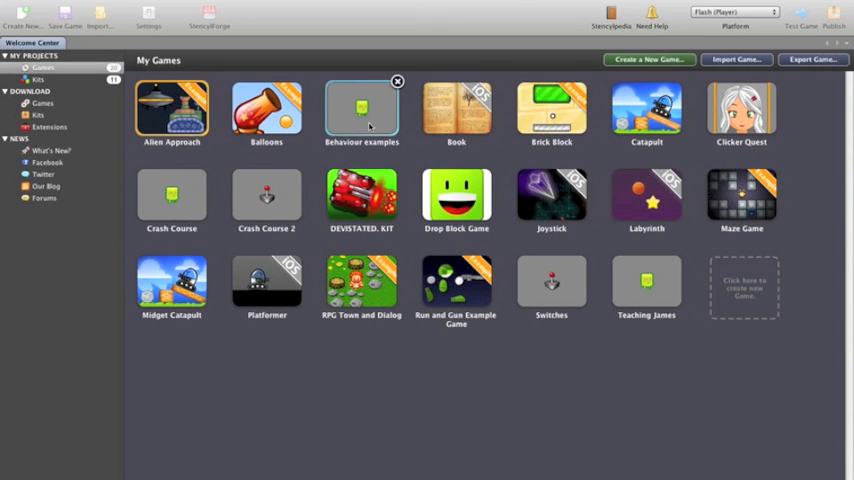
Step: Open the Behavior examples game to its Scenes, start creating a new scene and cancel it
double_click(456, 196)
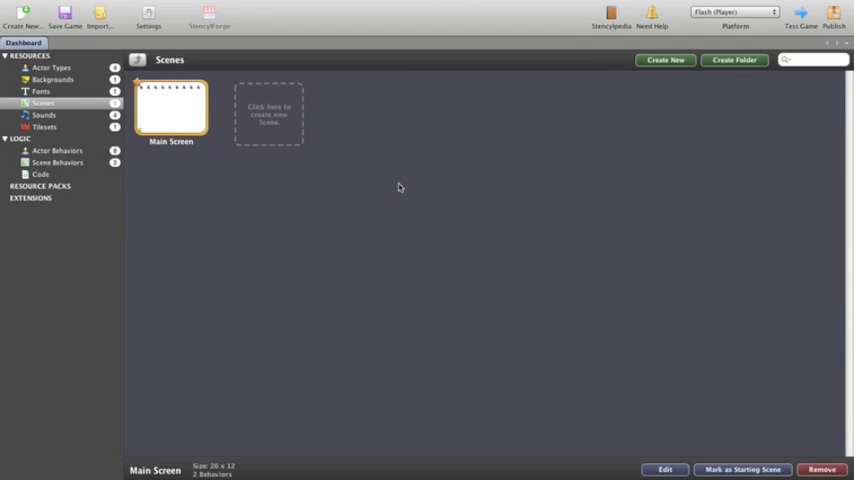
mouse_move(292, 176)
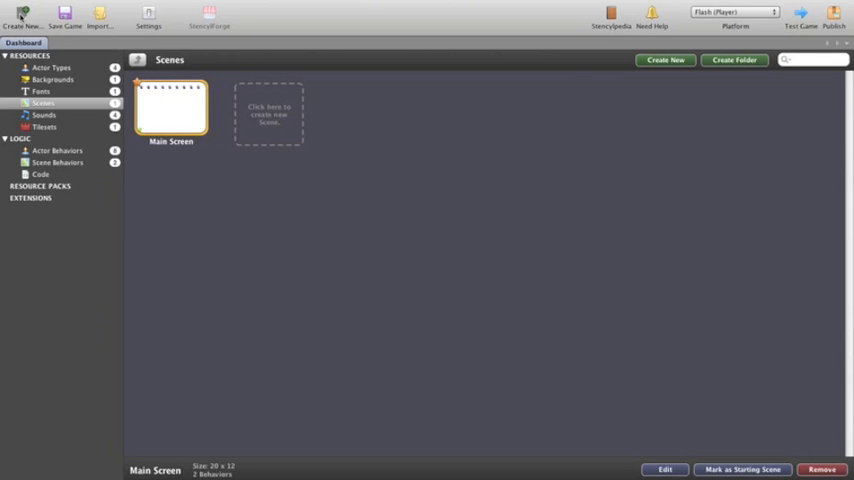
left_click(664, 60)
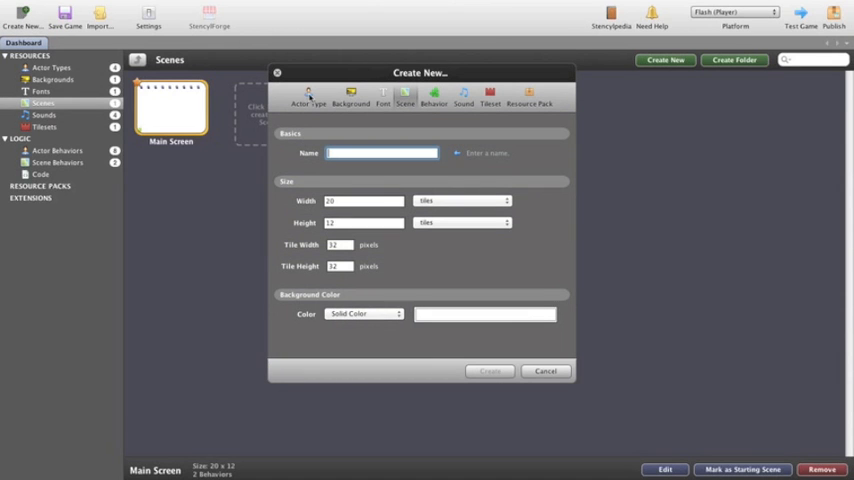
mouse_move(438, 116)
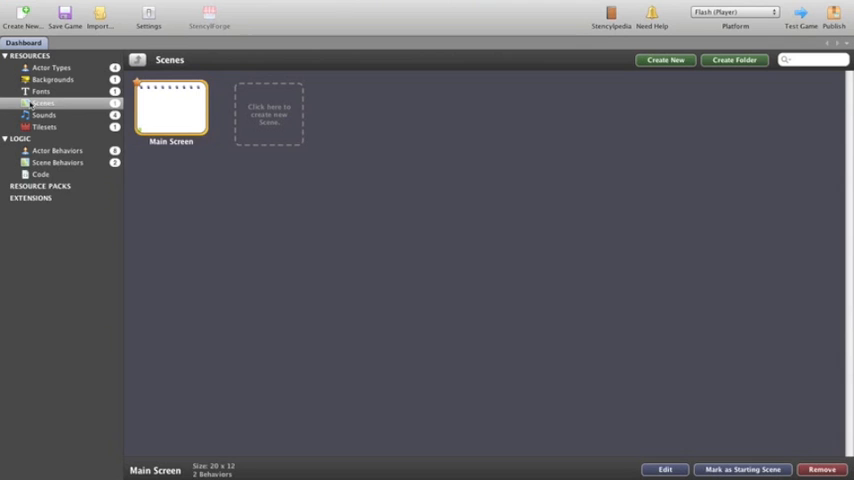
left_click(664, 60)
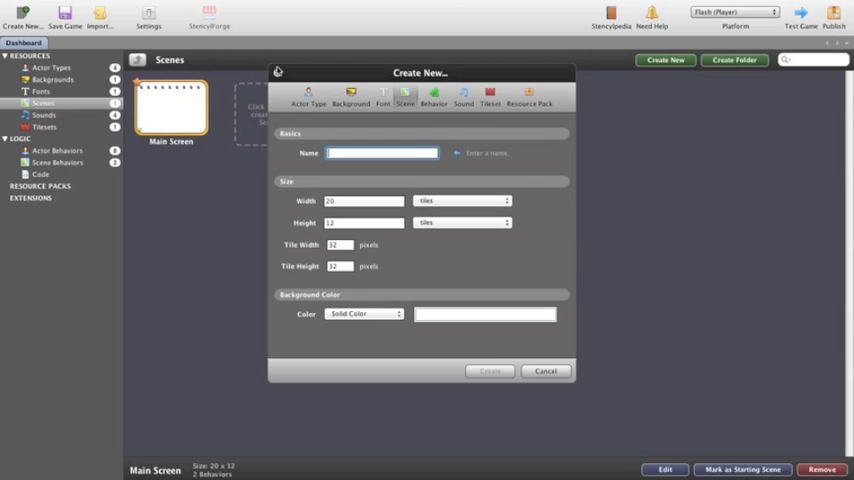
left_click(544, 372)
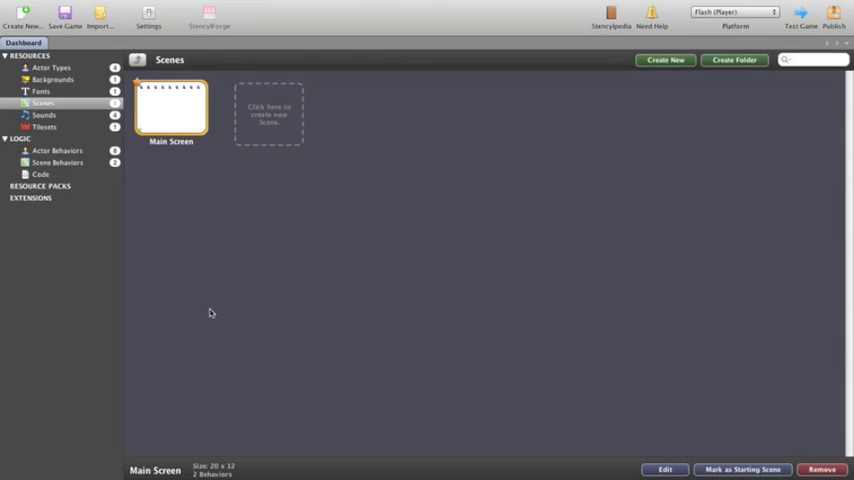
mouse_move(204, 272)
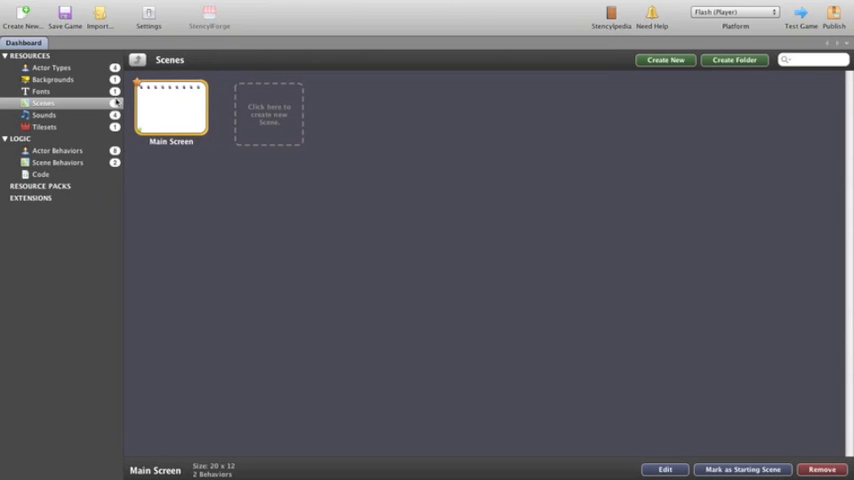
Step: Show the game's Actor Types and open the Mumbo actor type for editing
left_click(52, 68)
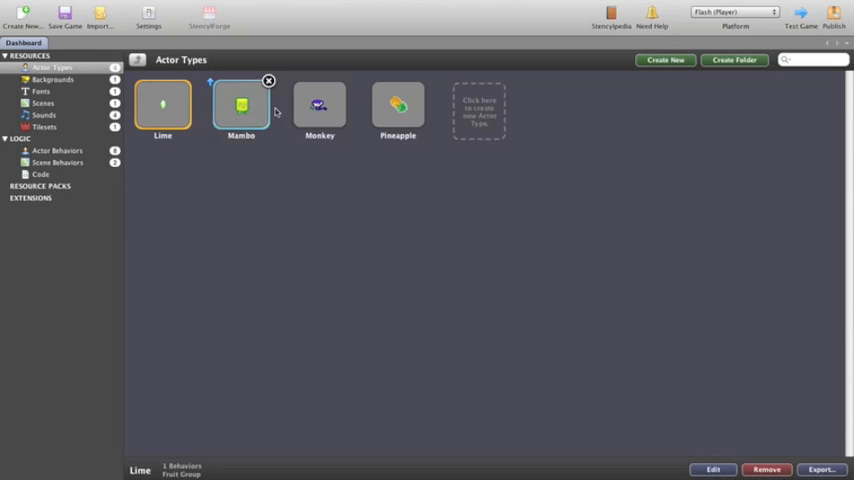
left_click(320, 104)
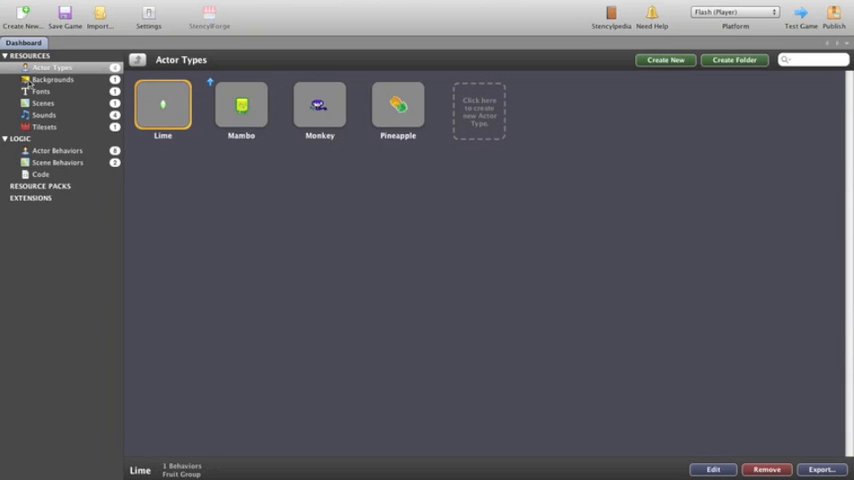
left_click(240, 104)
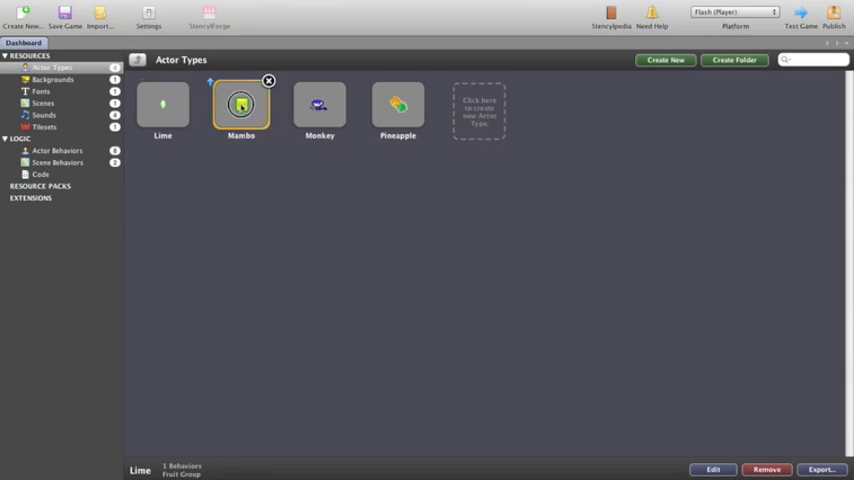
double_click(240, 104)
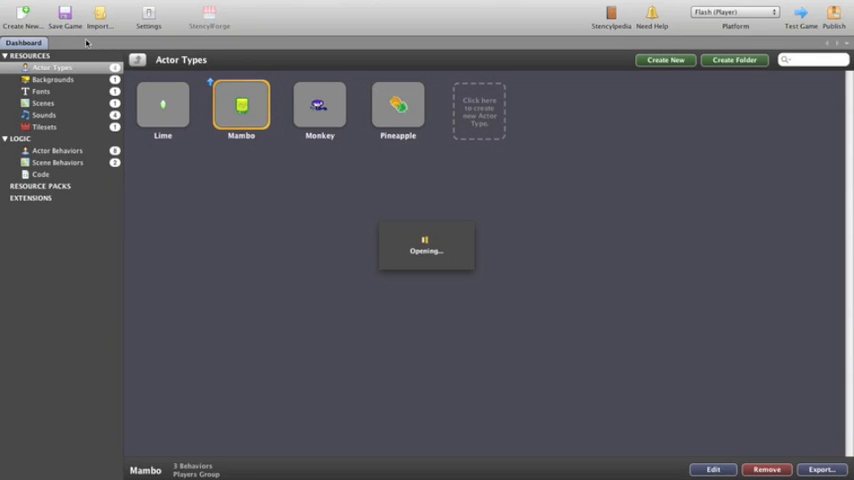
double_click(240, 104)
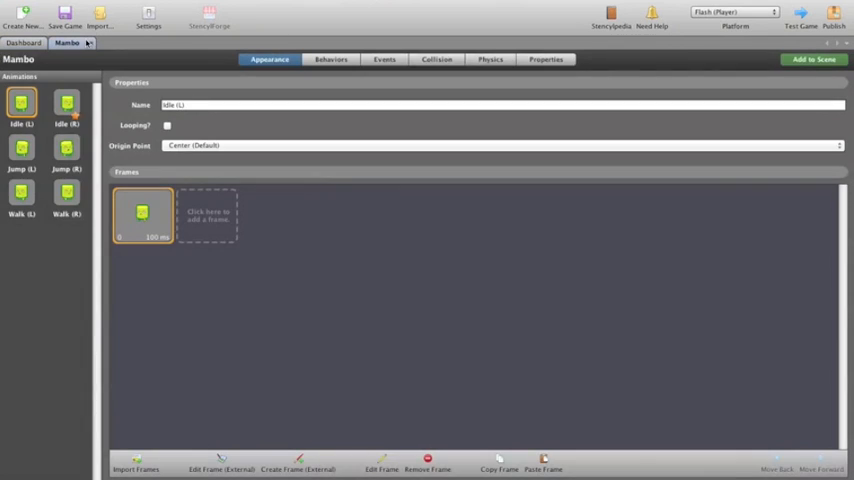
mouse_move(262, 202)
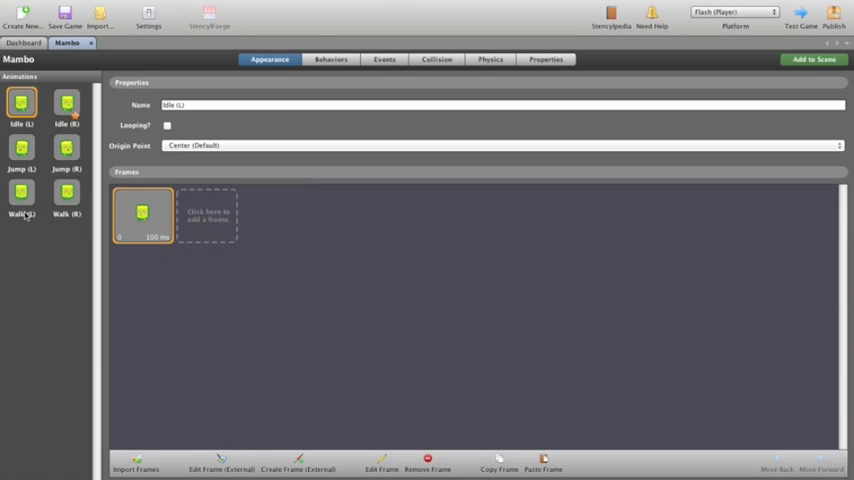
mouse_move(28, 212)
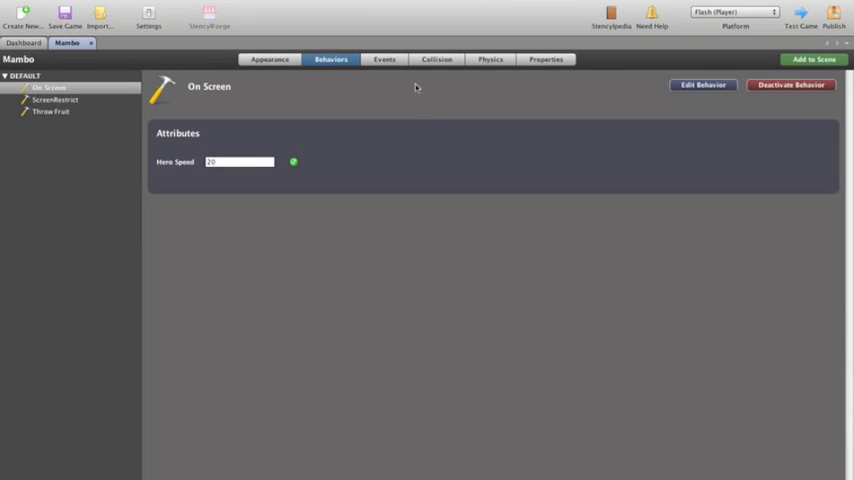
left_click(384, 60)
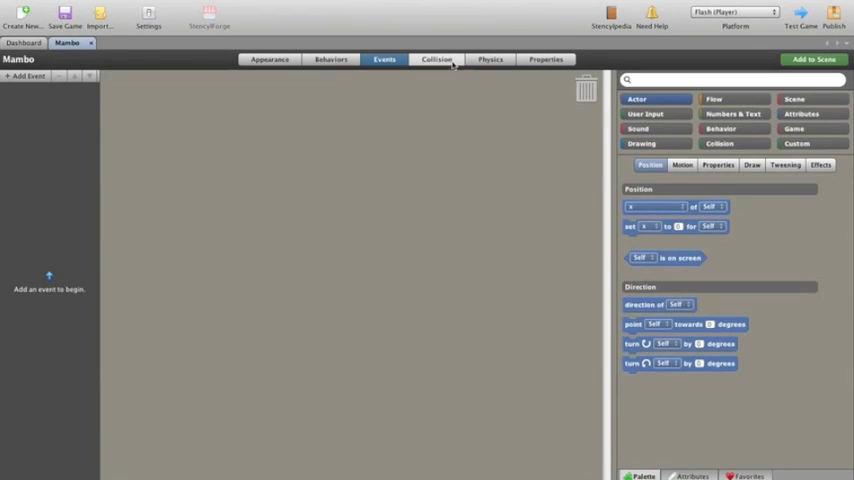
left_click(546, 60)
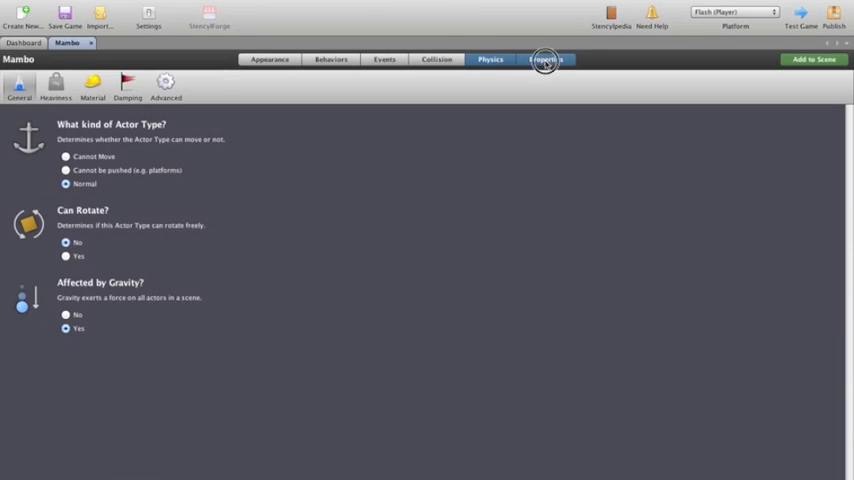
left_click(546, 60)
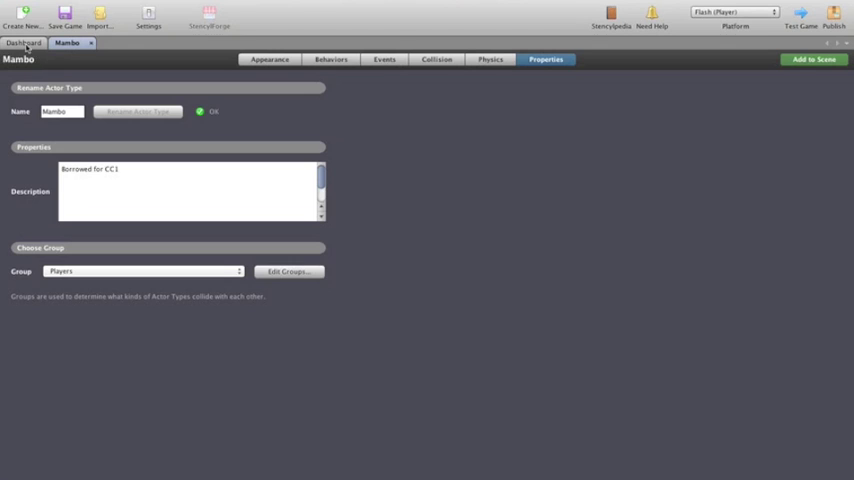
mouse_move(102, 44)
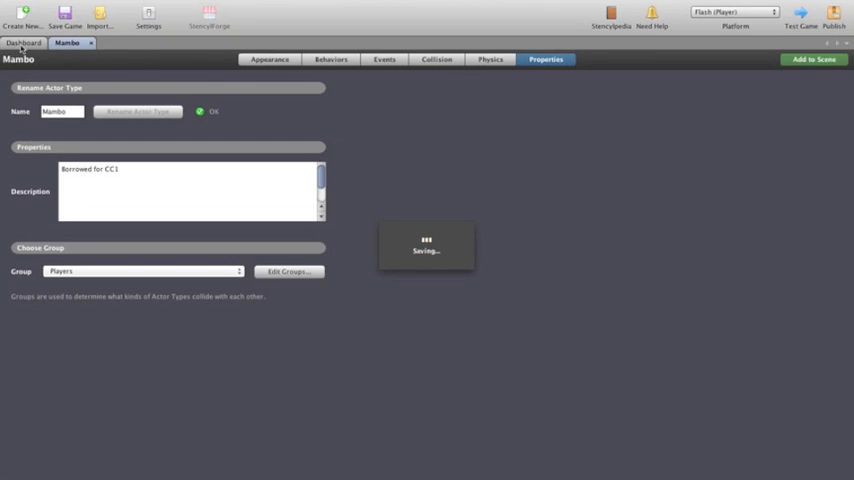
left_click(22, 42)
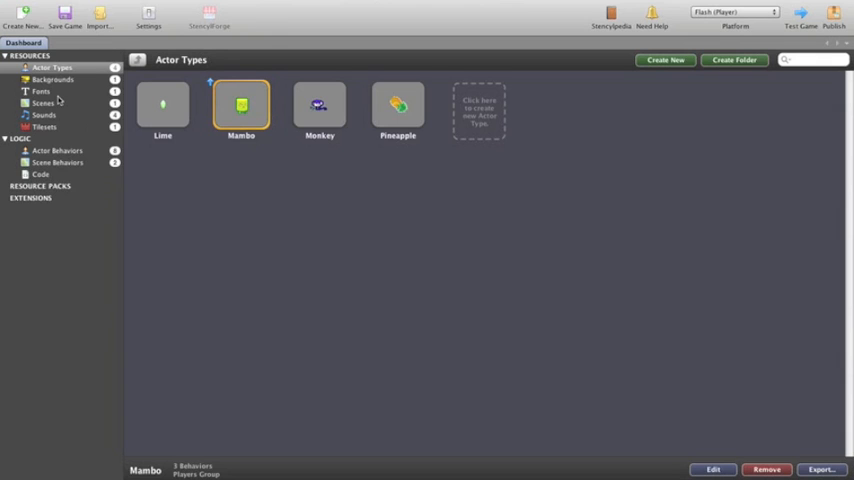
mouse_move(428, 100)
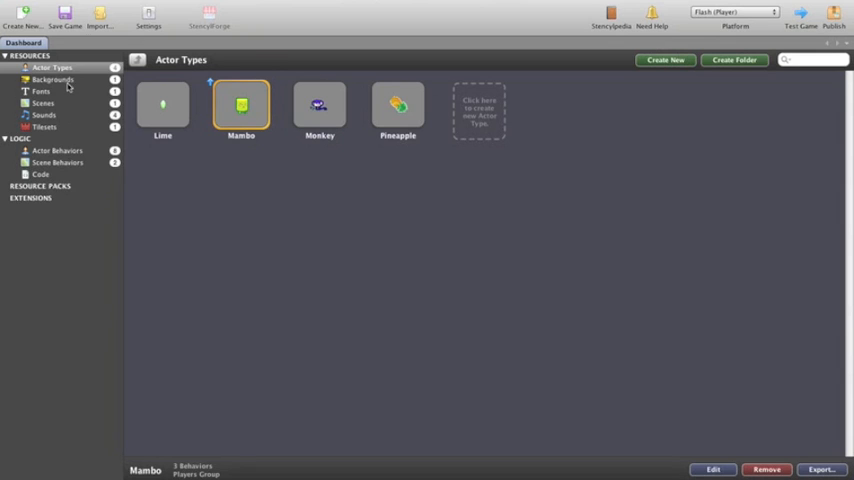
Step: Browse the game's Sounds and Tilesets, ending on the Actor Behaviors list
left_click(52, 80)
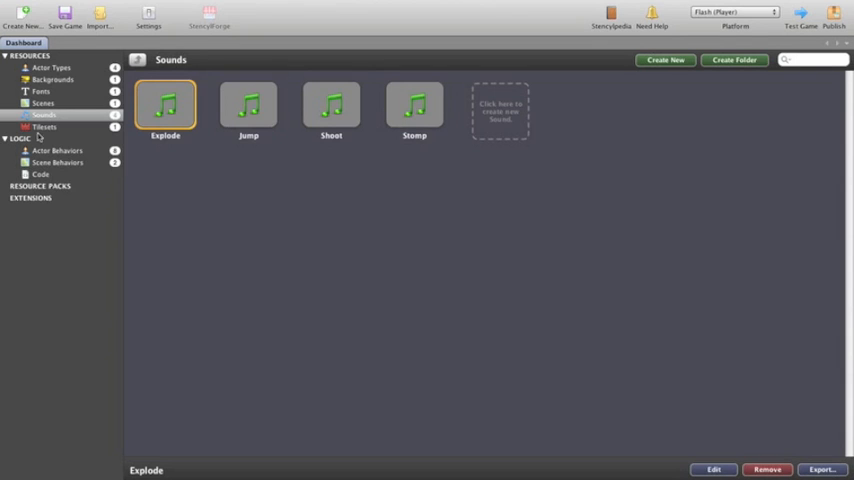
left_click(44, 126)
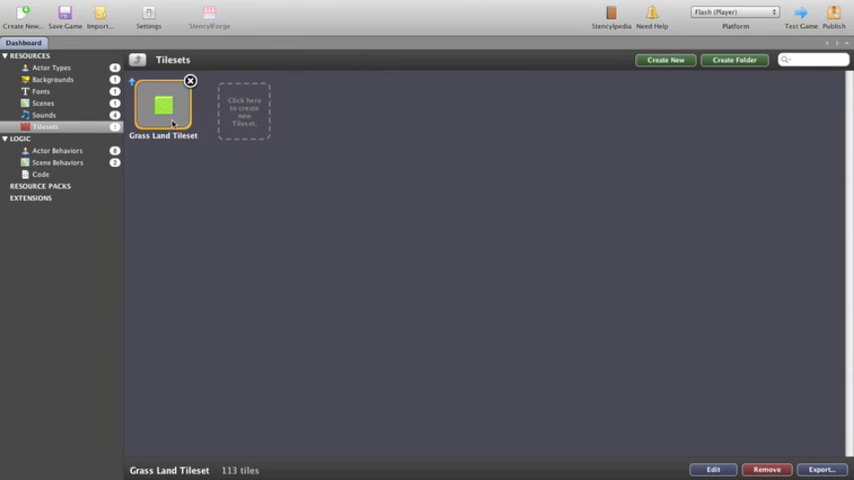
mouse_move(164, 108)
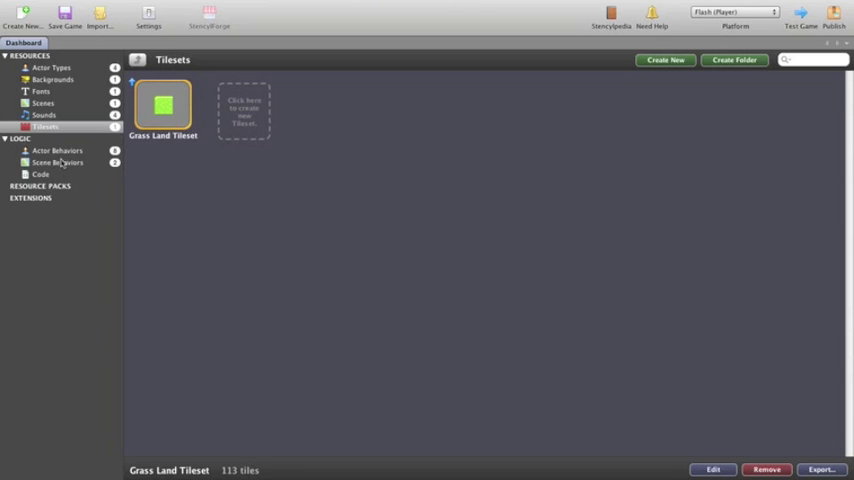
left_click(58, 150)
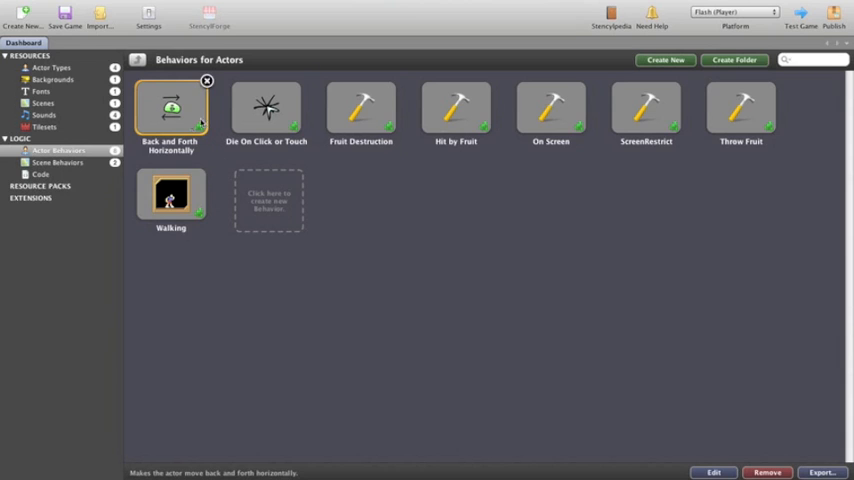
Step: Look over the actor behaviors, then show the Scene Behaviors list with MouseMiss and Show Score
left_click(170, 196)
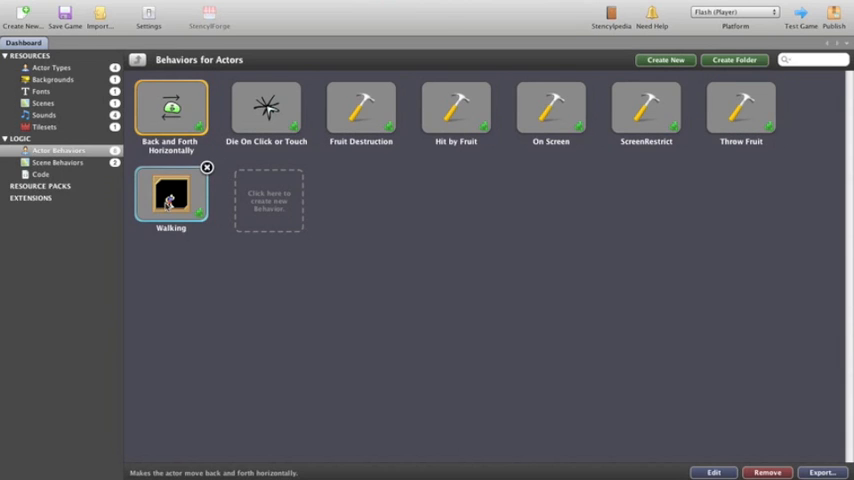
left_click(360, 110)
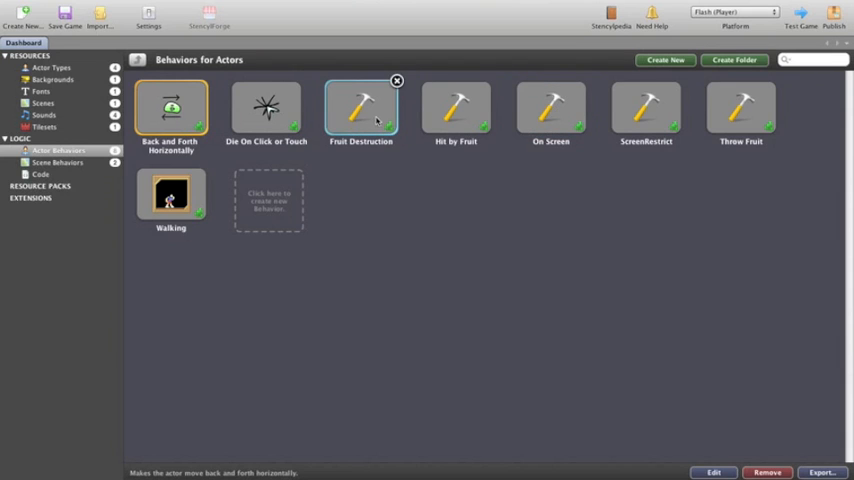
left_click(552, 108)
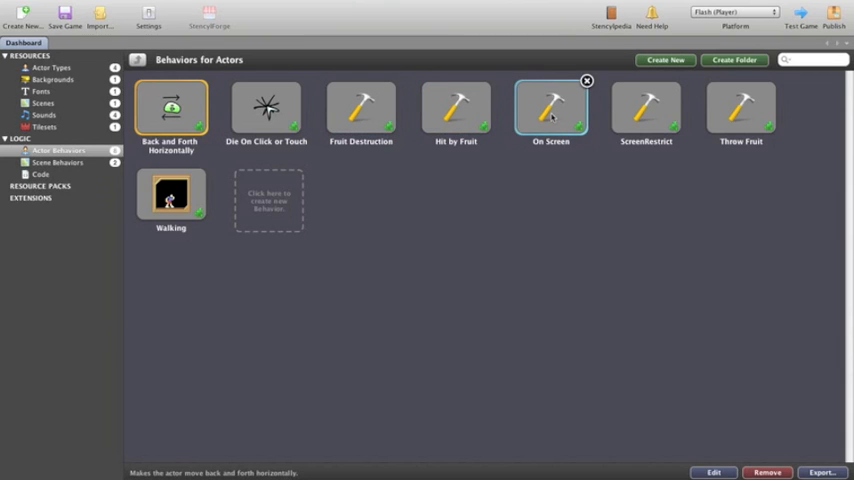
left_click(646, 110)
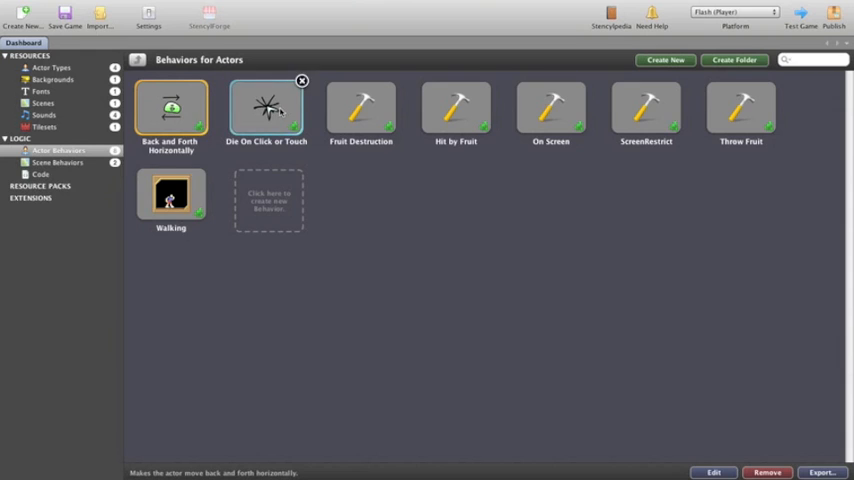
left_click(170, 108)
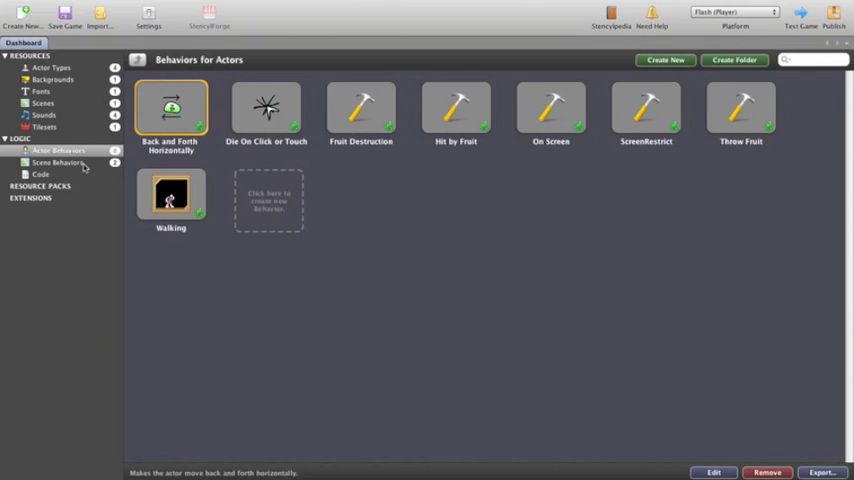
left_click(58, 162)
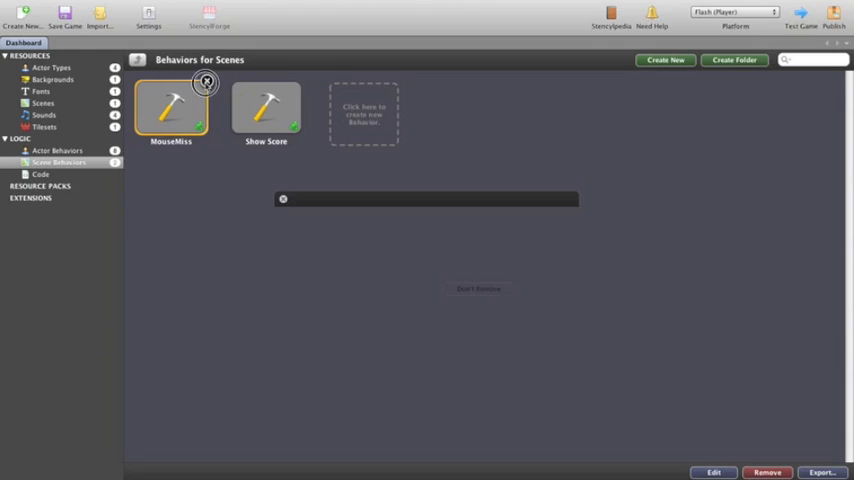
Step: Remove the MouseMiss scene behavior and open Show Score in the behavior editor
left_click(766, 472)
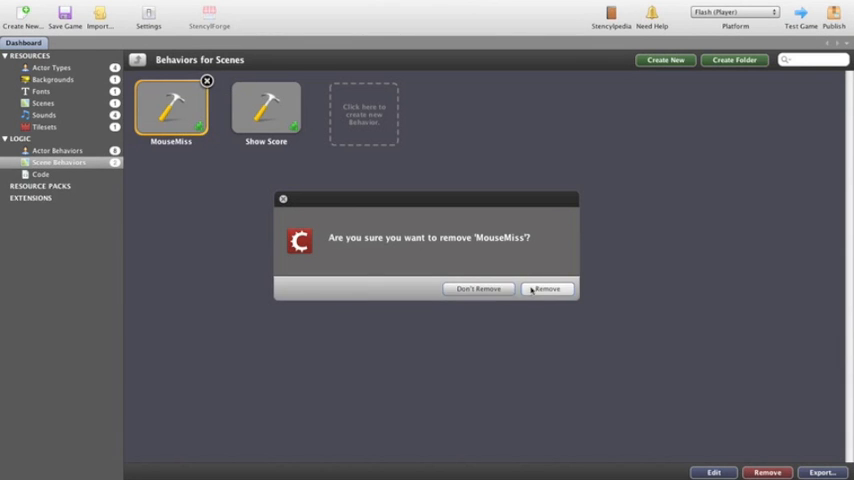
left_click(548, 288)
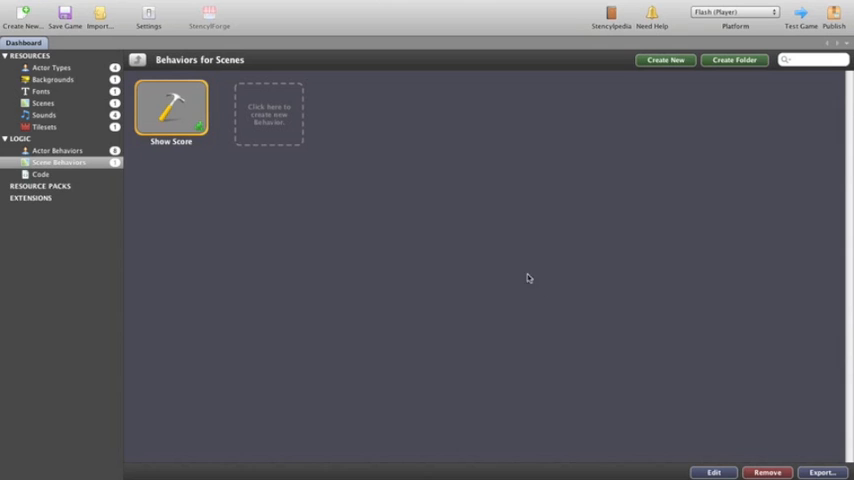
left_click(170, 110)
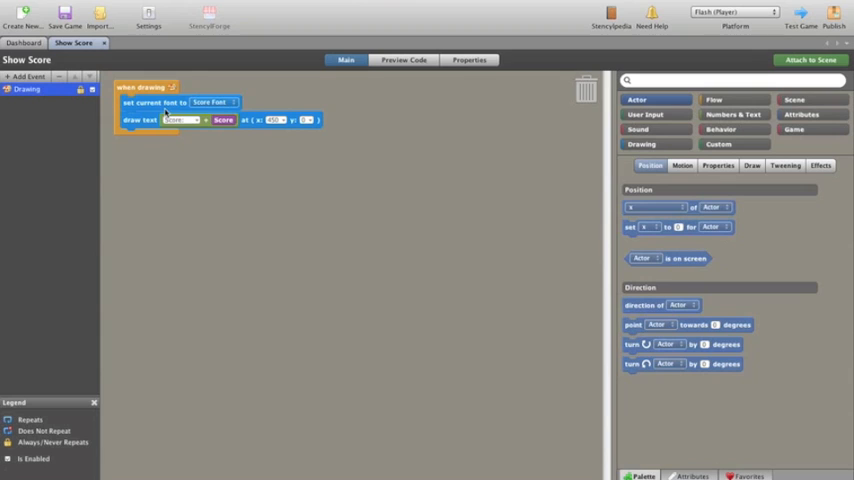
mouse_move(224, 188)
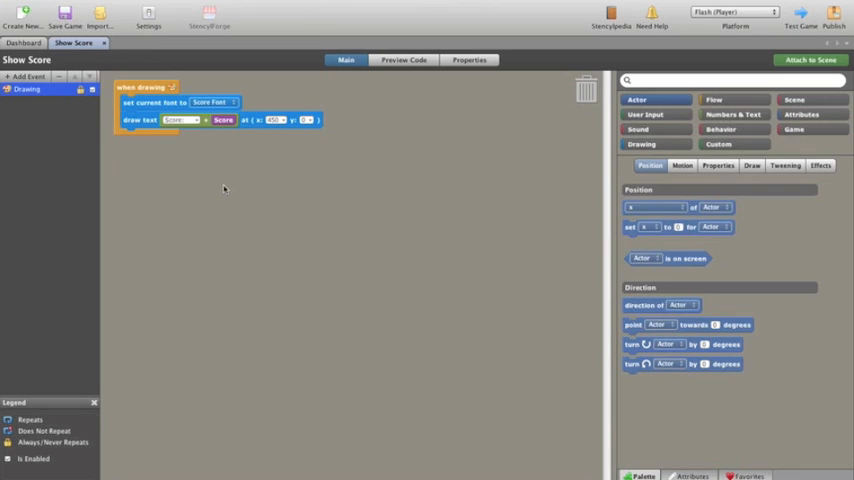
mouse_move(184, 196)
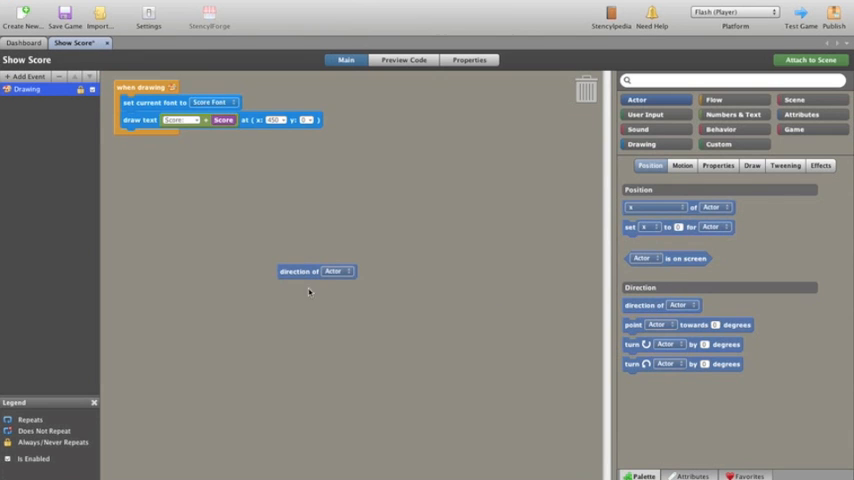
Step: Delete the stray 'direction of Actor' block from Show Score and show its generated code
left_click_drag(316, 272, 570, 96)
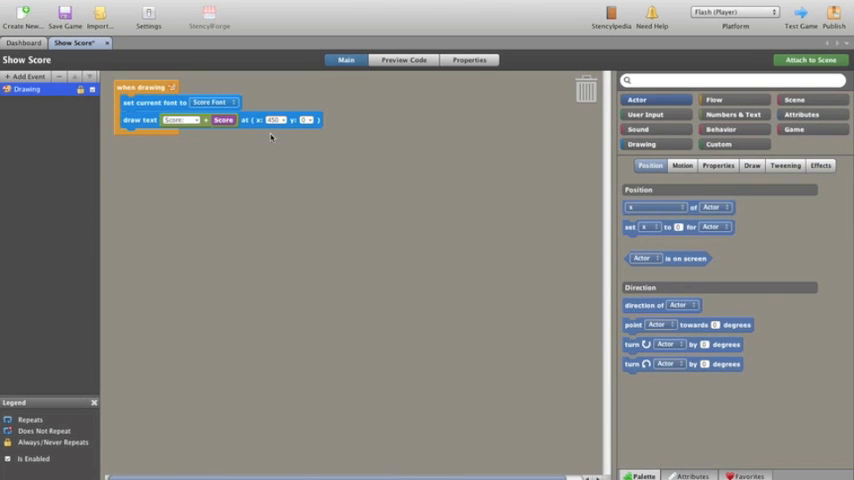
left_click(404, 60)
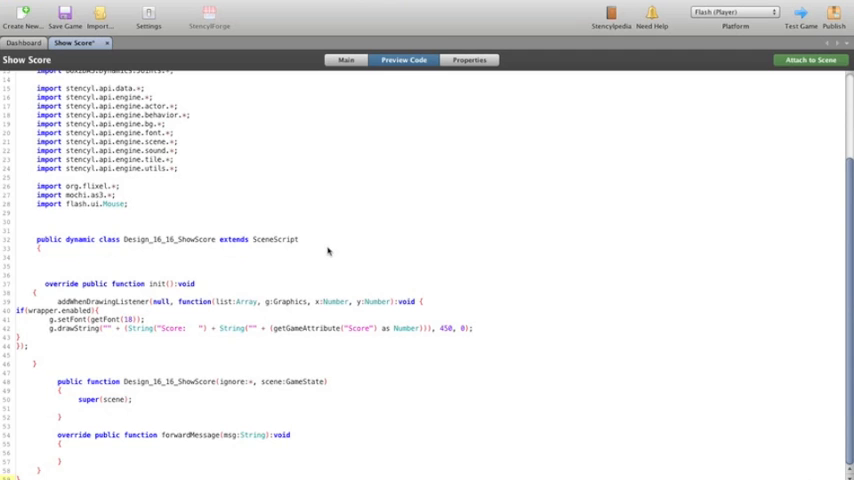
Step: Scroll through Show Score's generated ActionScript and bring up its properties dialog
scroll("up", 3)
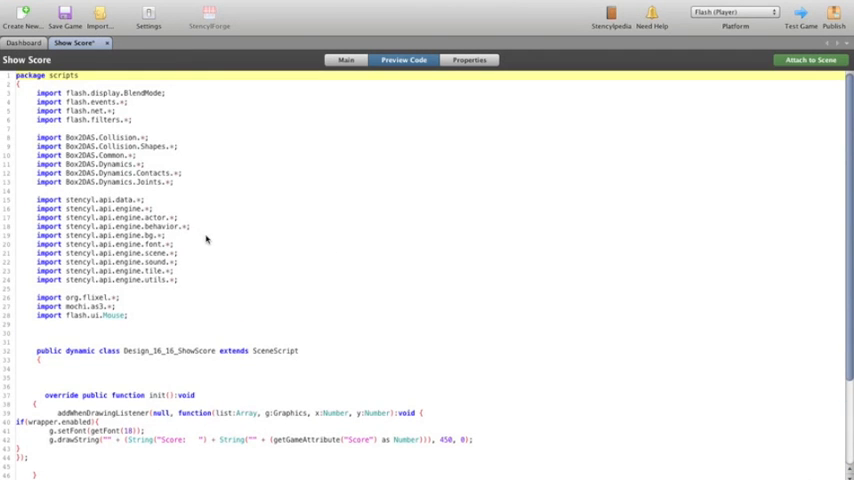
scroll("down", 3)
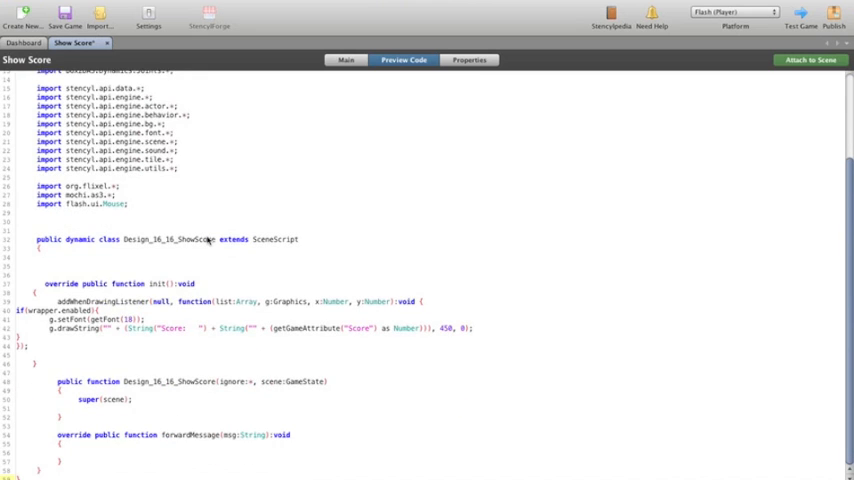
scroll("up", 3)
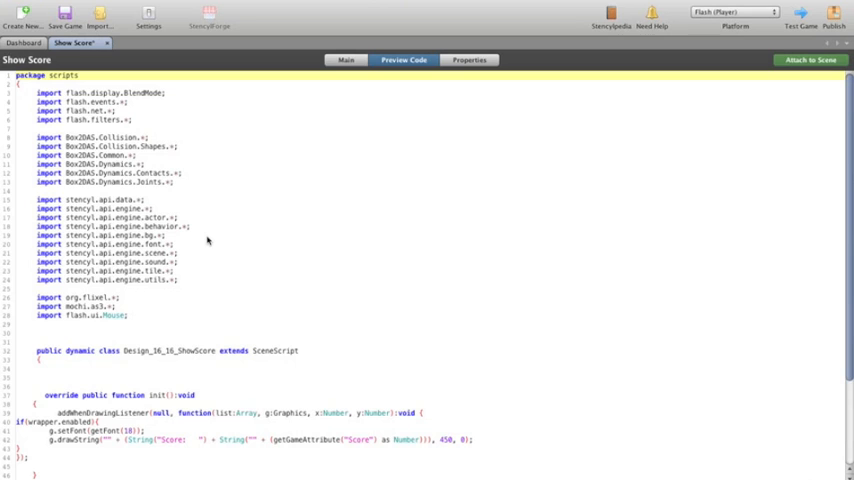
left_click(470, 60)
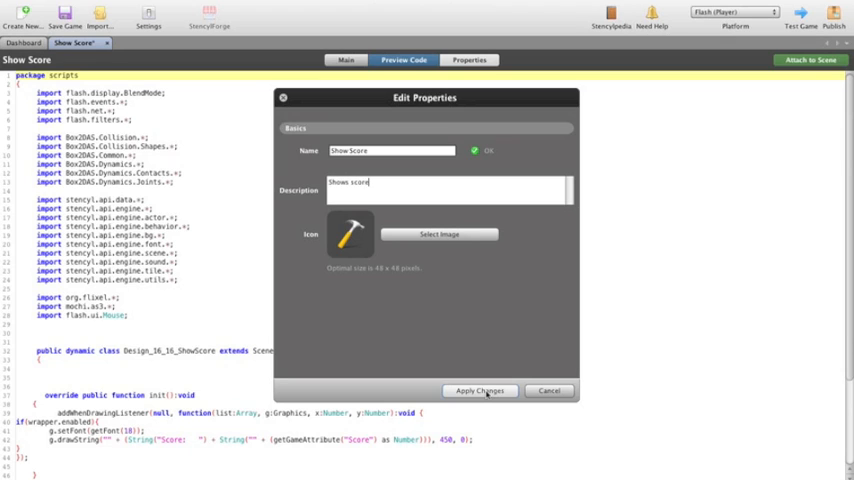
Step: Set Show Score's description to 'Shows score to the main screen' and apply the change
type("to the main screen")
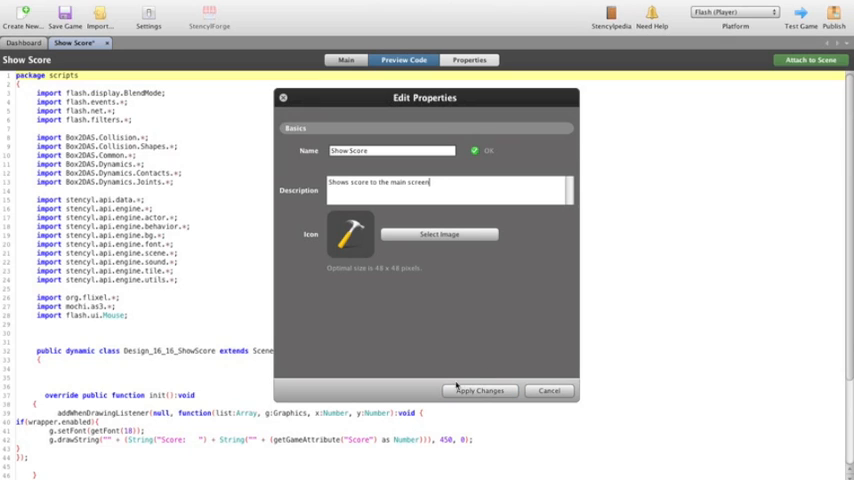
left_click(478, 390)
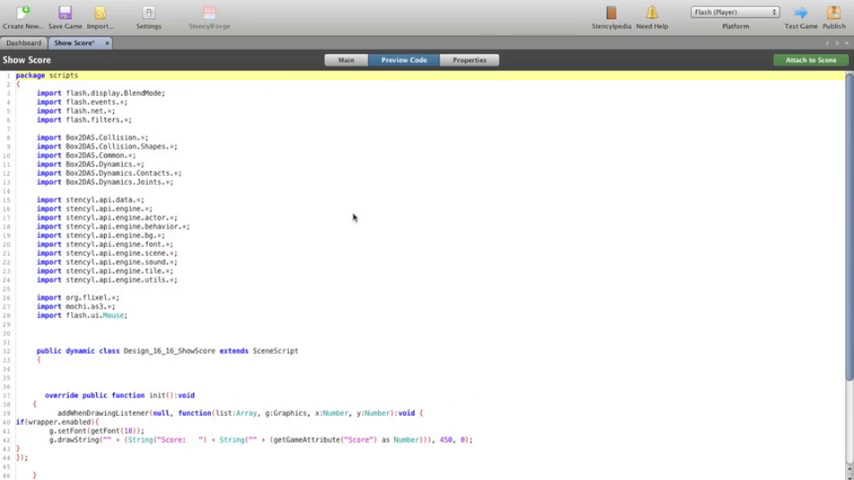
mouse_move(252, 60)
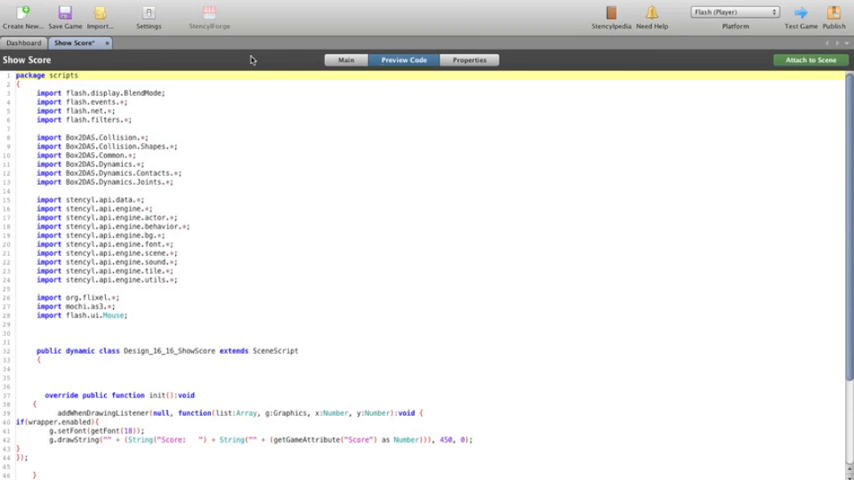
Step: Leave the Show Score editor and return to the dashboard's Behaviors for Scenes list
left_click(344, 60)
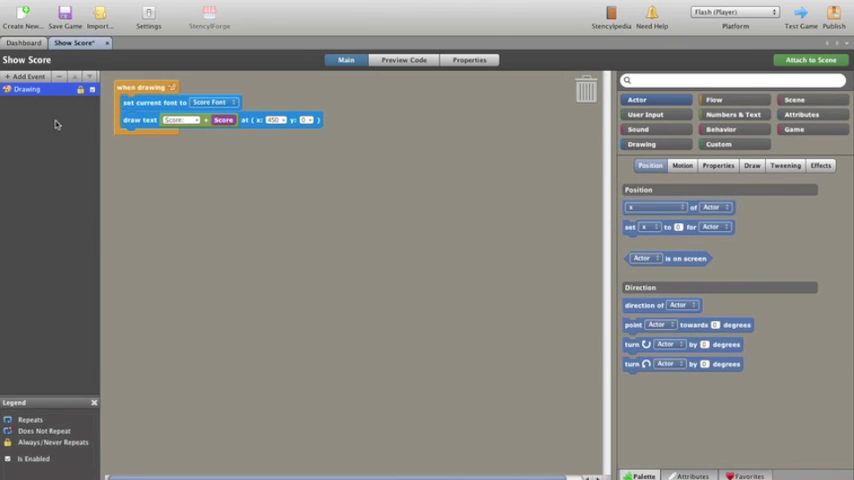
mouse_move(116, 52)
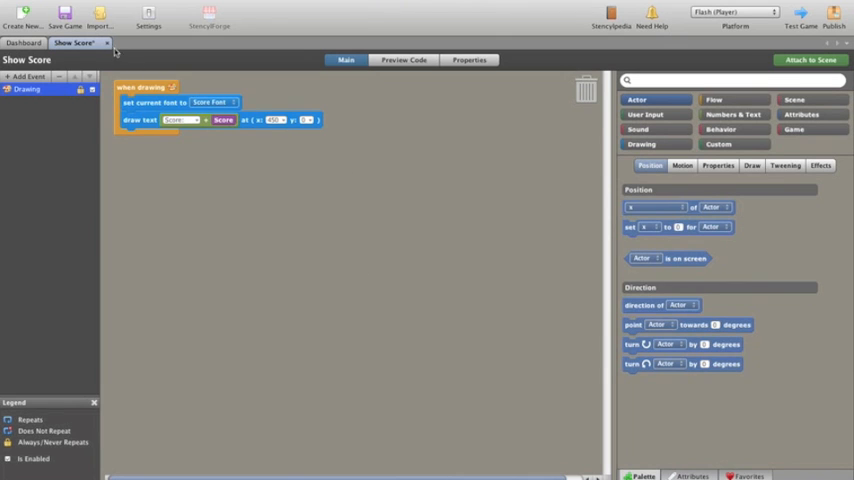
left_click(22, 42)
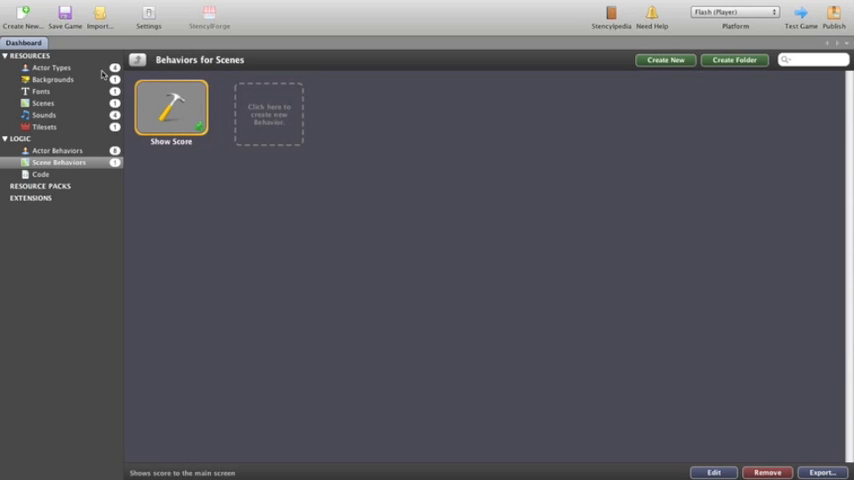
mouse_move(42, 178)
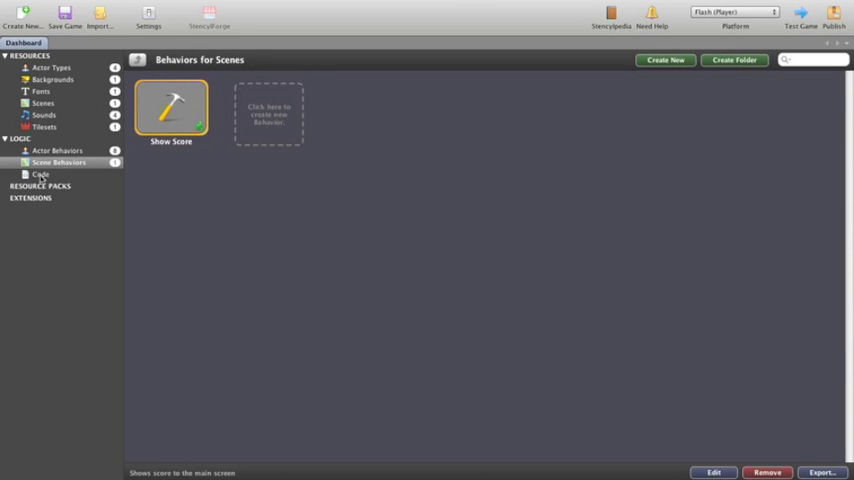
Step: Check the empty Code section, then start importing an actor type via the file-open dialog
left_click(40, 174)
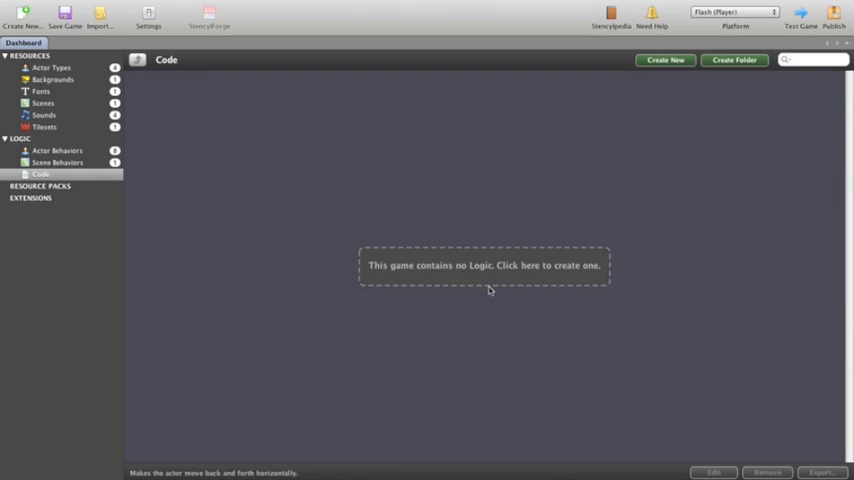
mouse_move(392, 280)
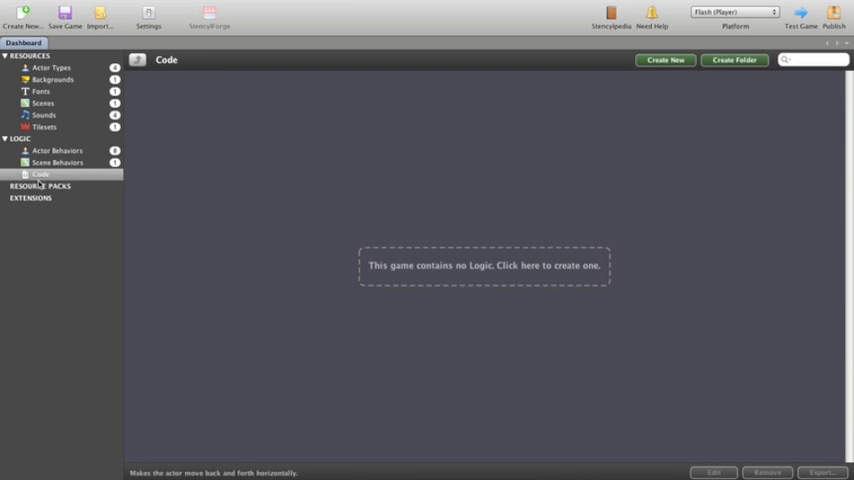
mouse_move(220, 204)
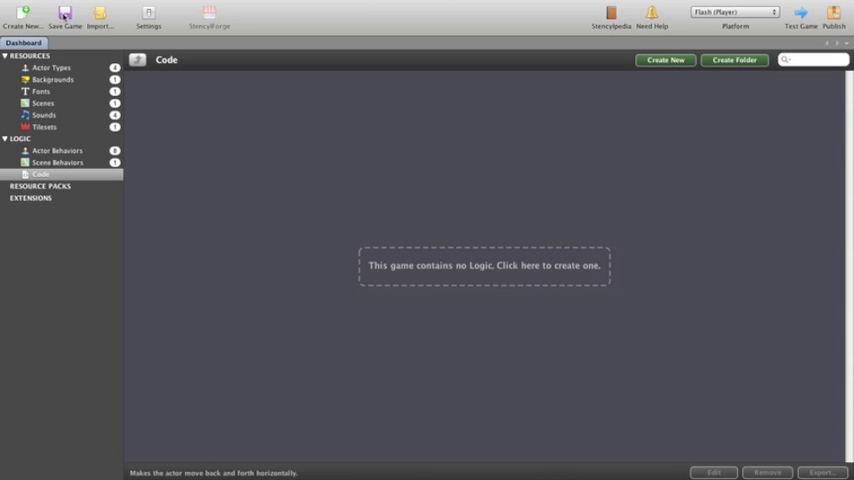
mouse_move(62, 68)
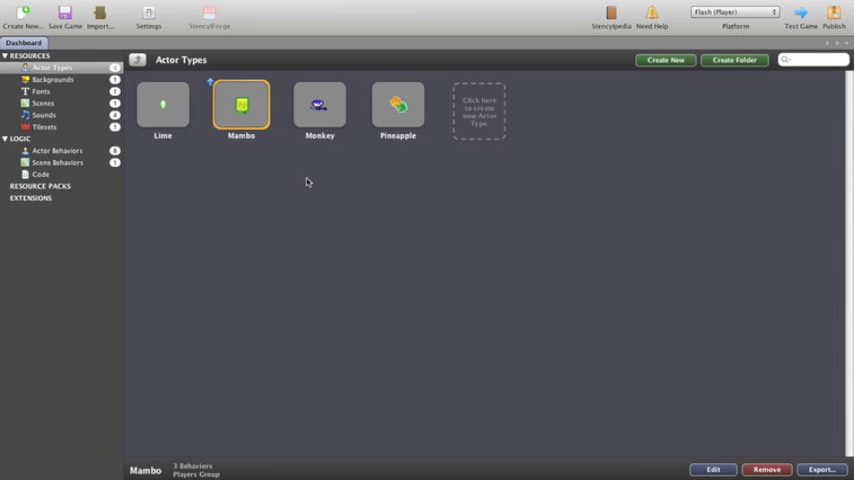
left_click(100, 16)
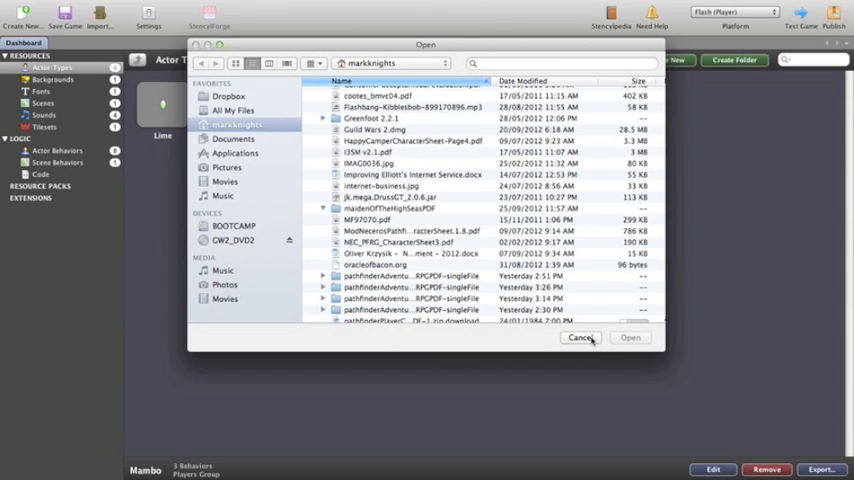
Step: Cancel the file-open dialog before bringing up Game Settings for Behavior examples
left_click(580, 336)
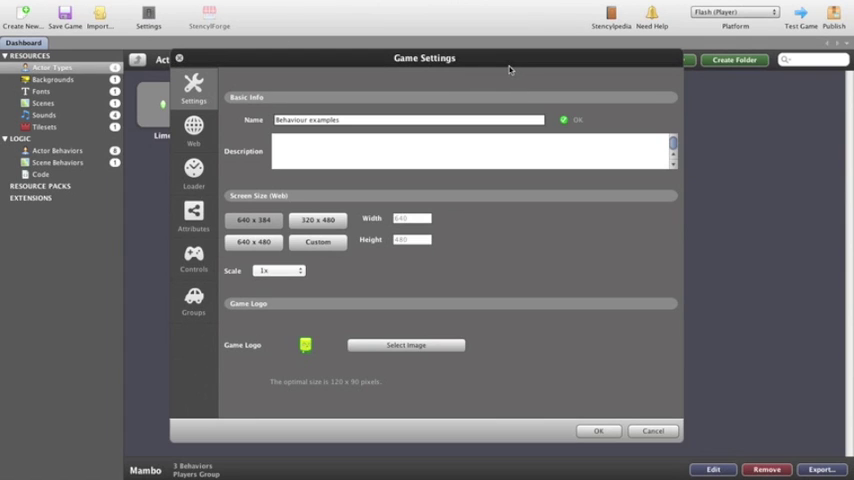
mouse_move(228, 80)
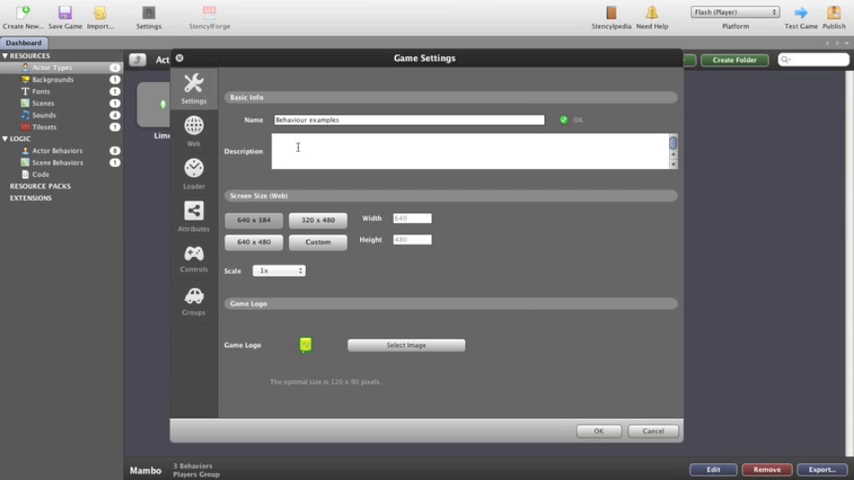
mouse_move(344, 154)
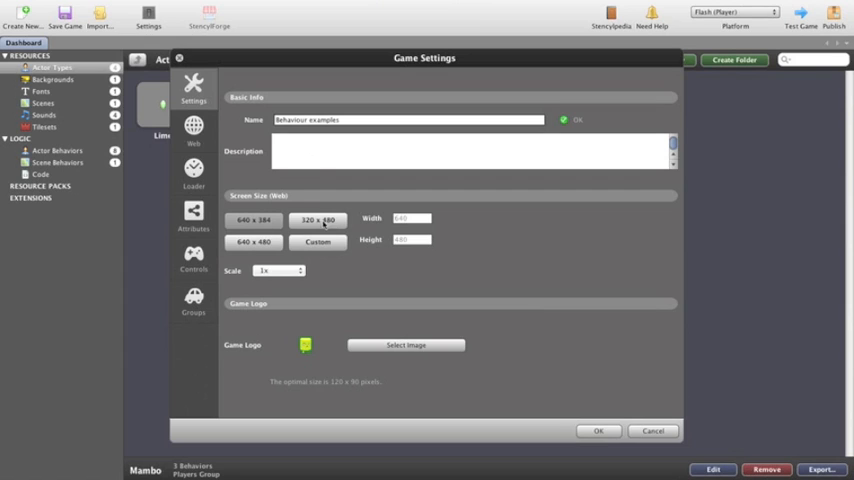
mouse_move(282, 282)
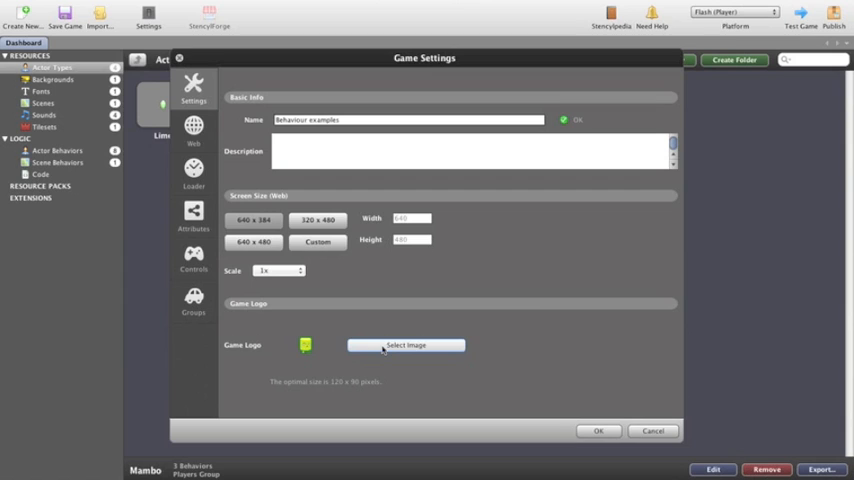
mouse_move(144, 172)
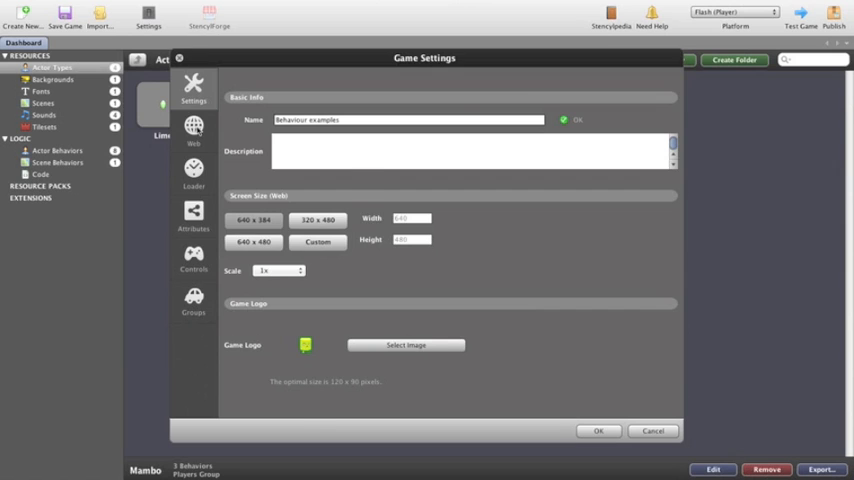
Step: Review the Web settings page, then move on to the Loader page with homepage and site-lock fields
left_click(192, 130)
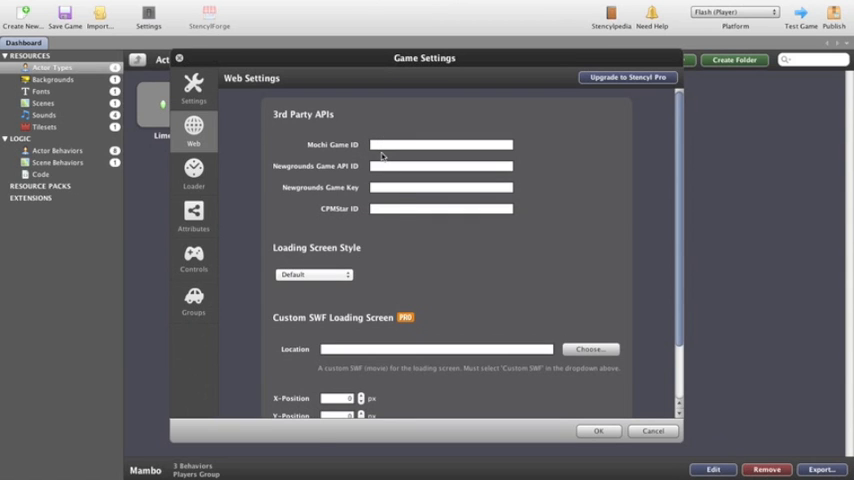
scroll("down", 3)
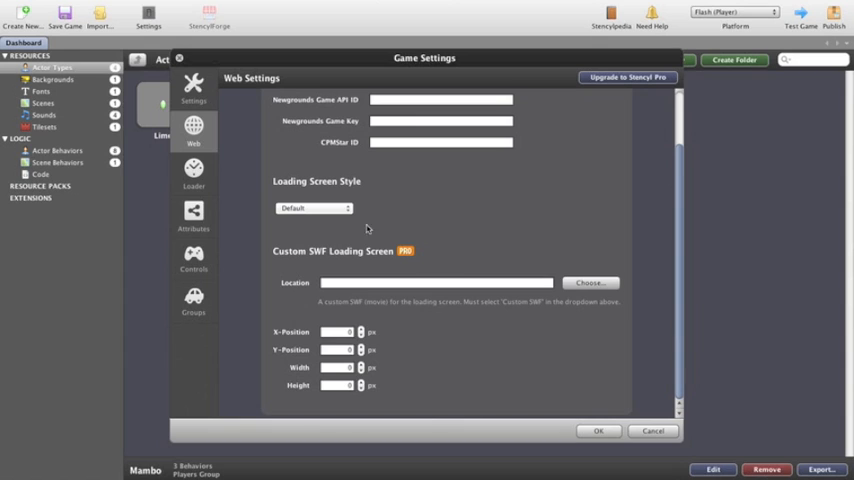
scroll("up", 3)
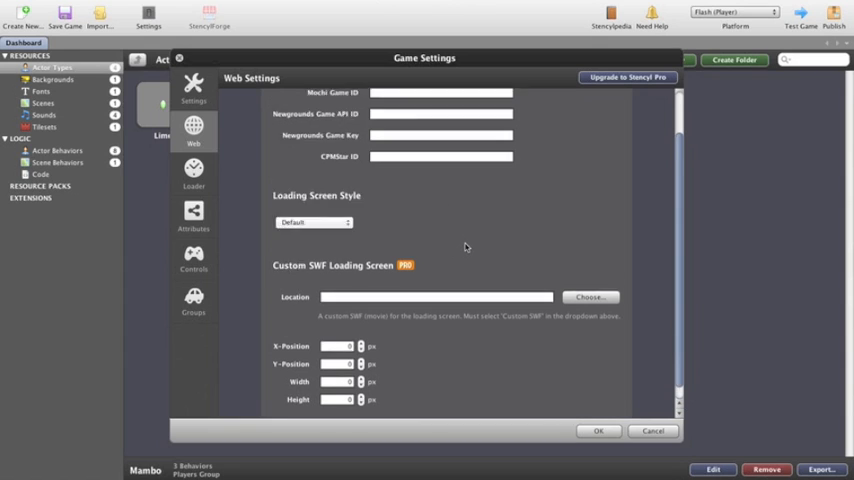
left_click(192, 170)
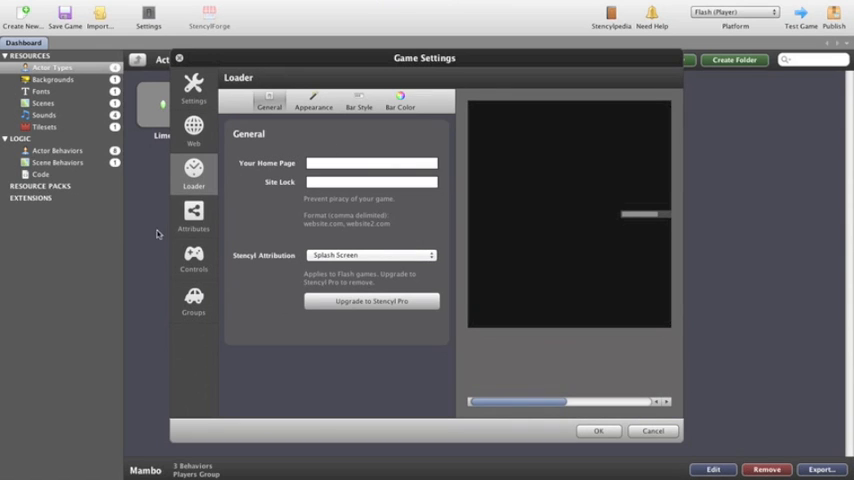
Step: Show the Attributes page with its name, category, type and initial value fields
left_click(192, 214)
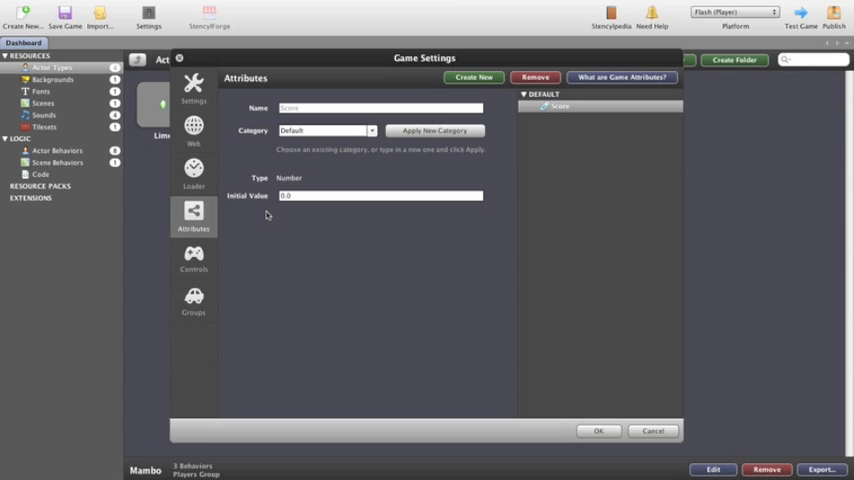
mouse_move(512, 48)
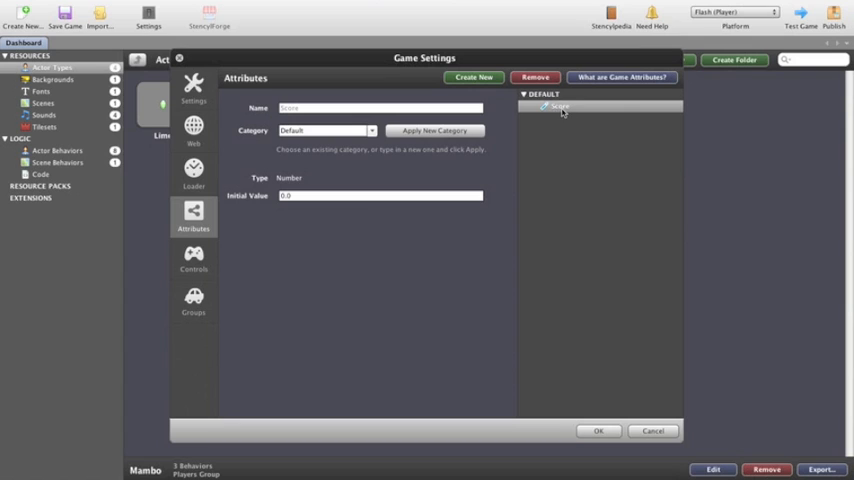
mouse_move(350, 116)
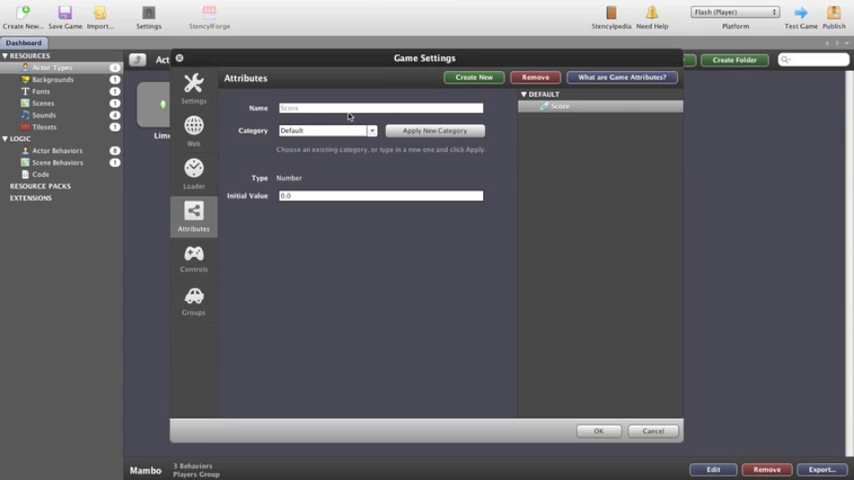
mouse_move(372, 136)
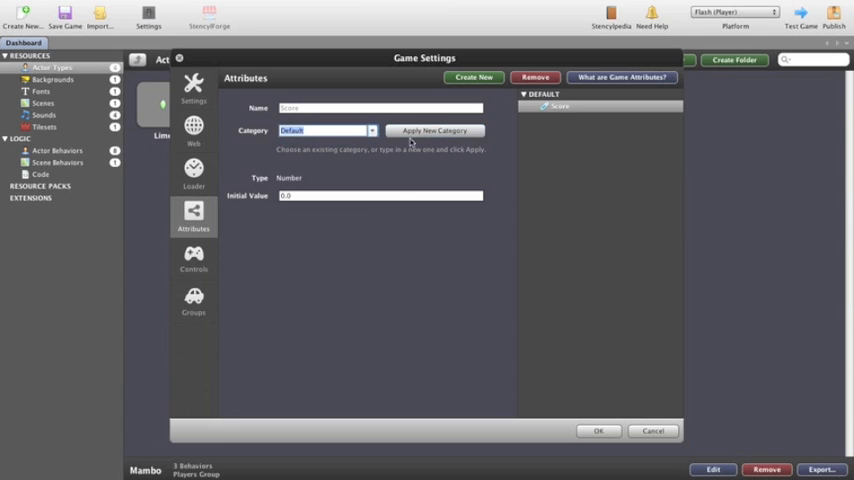
mouse_move(308, 190)
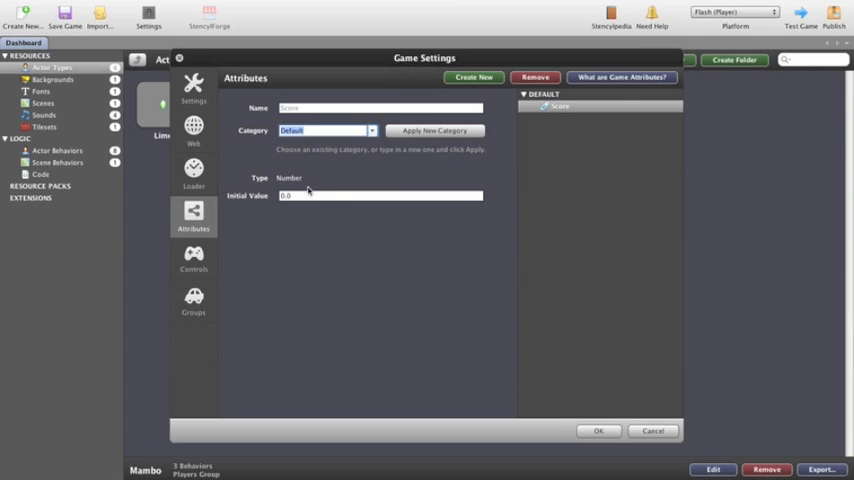
mouse_move(262, 240)
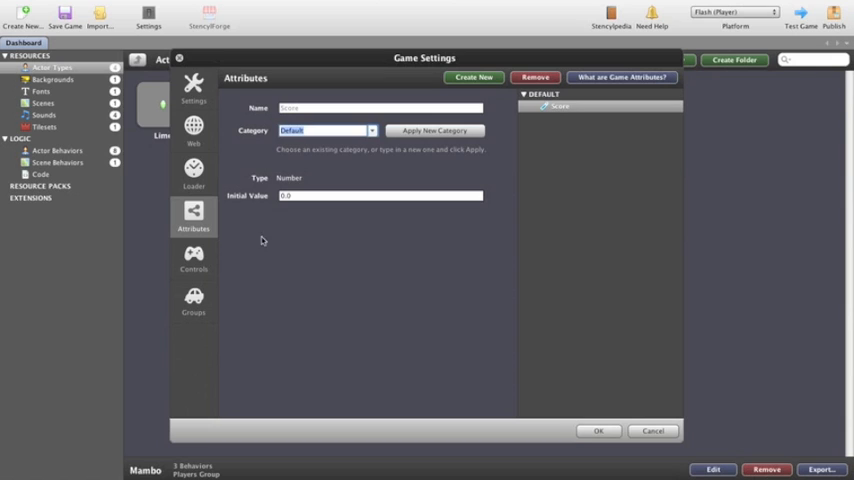
mouse_move(308, 168)
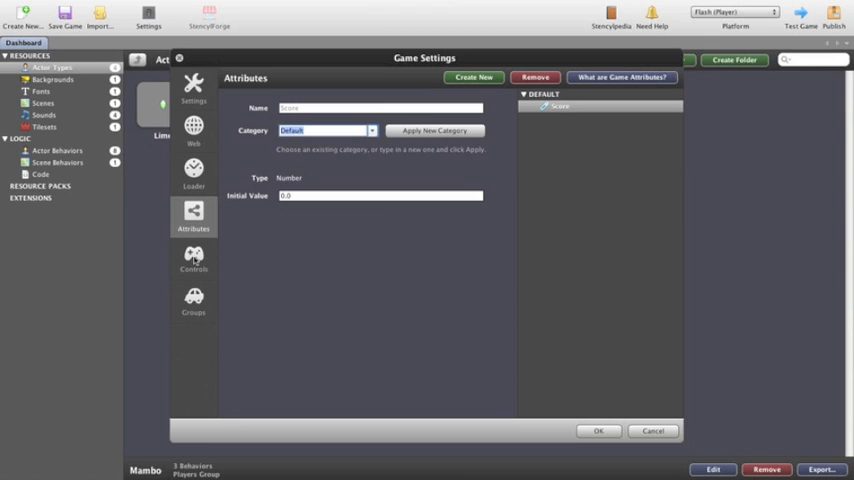
Step: Show the Controls page and look through up, down, left, right, jump, enter and Z key controls
left_click(192, 260)
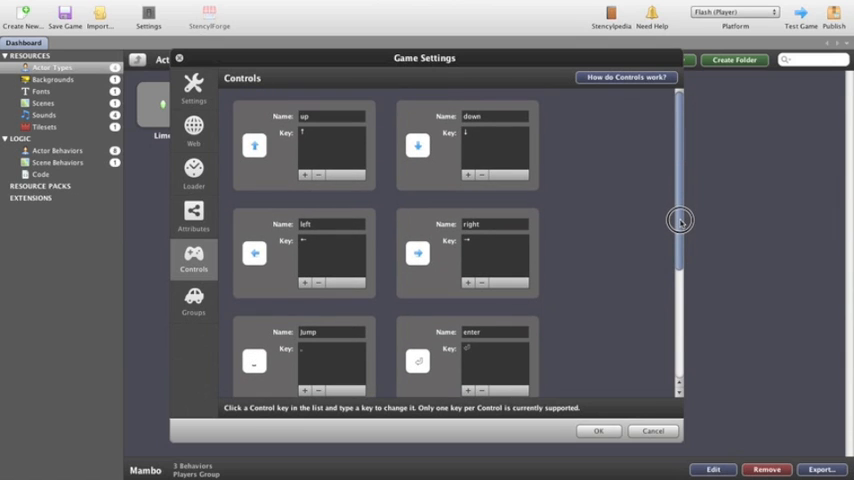
left_click(494, 360)
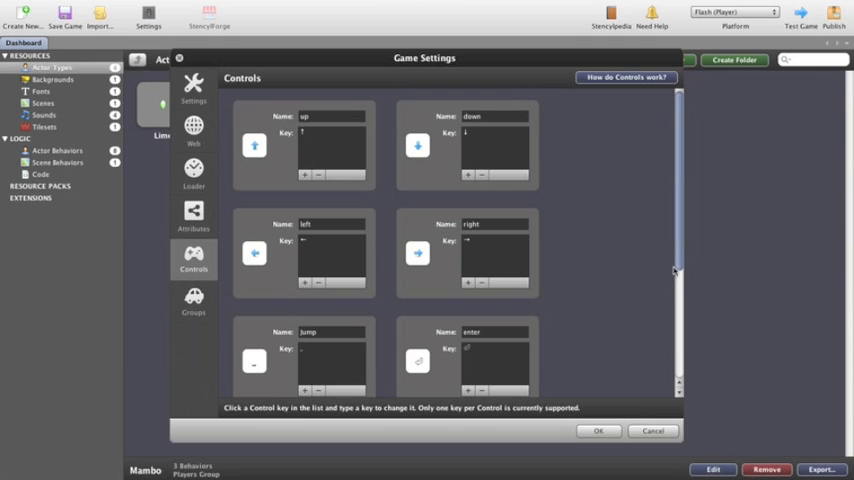
left_click(466, 144)
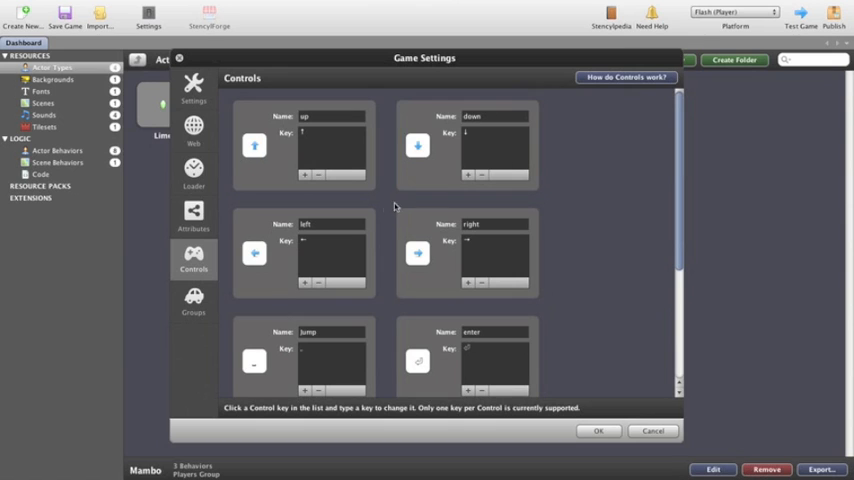
mouse_move(660, 256)
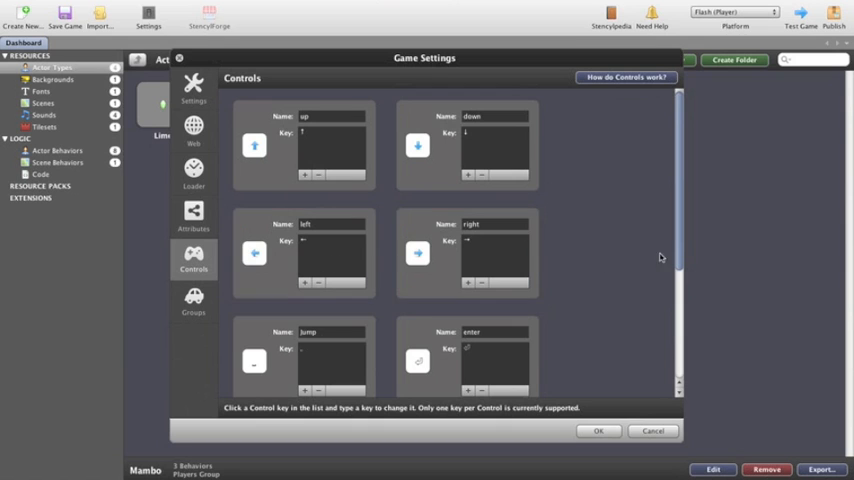
scroll("down", 3)
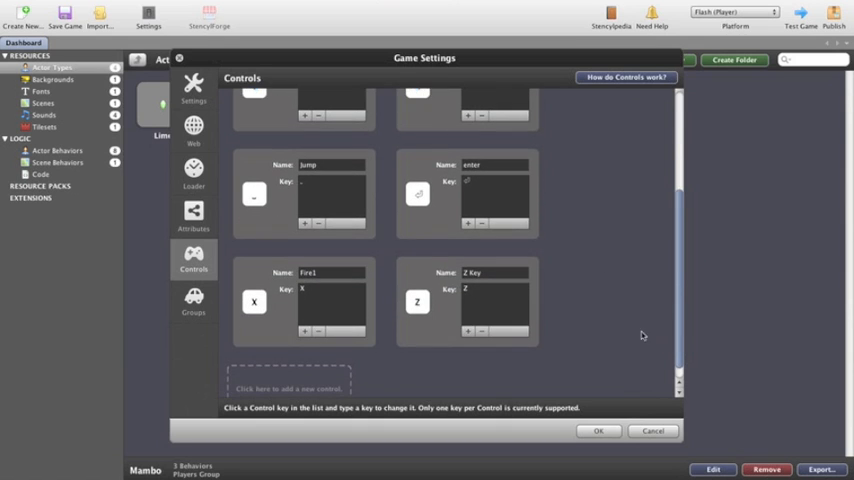
mouse_move(196, 296)
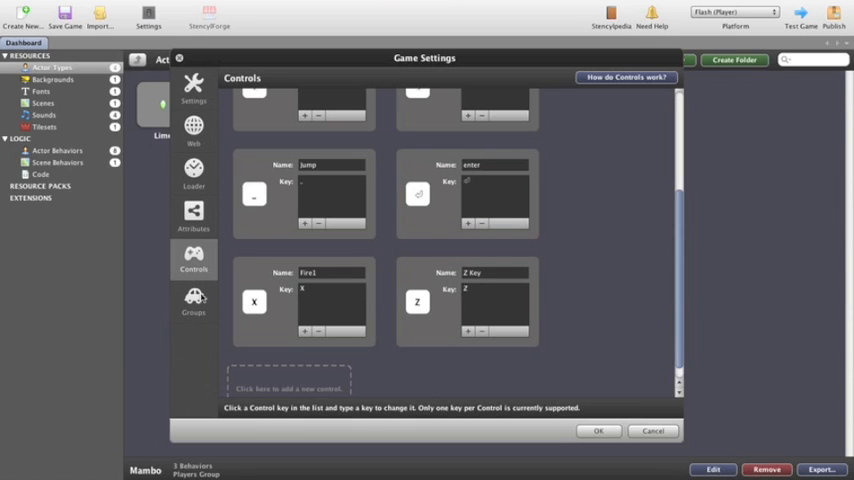
Step: Show the Collision Groups page and inspect the Fruit and Enemies groups' details
left_click(192, 300)
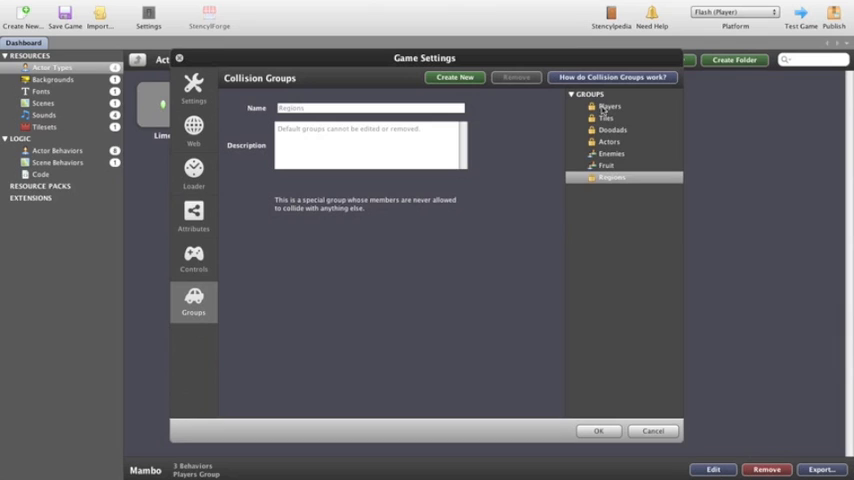
mouse_move(616, 168)
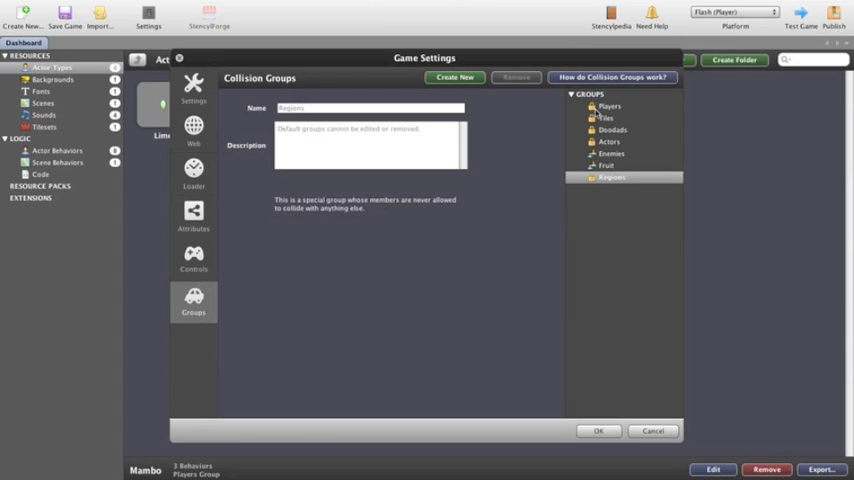
mouse_move(624, 158)
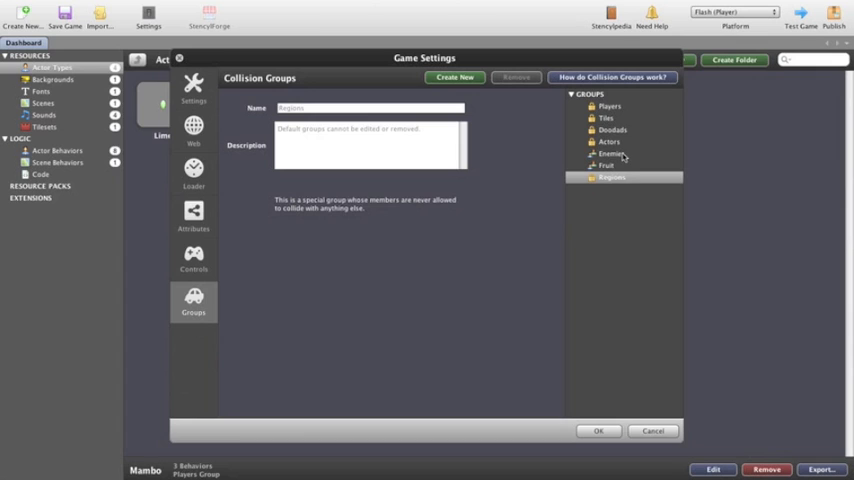
left_click(612, 166)
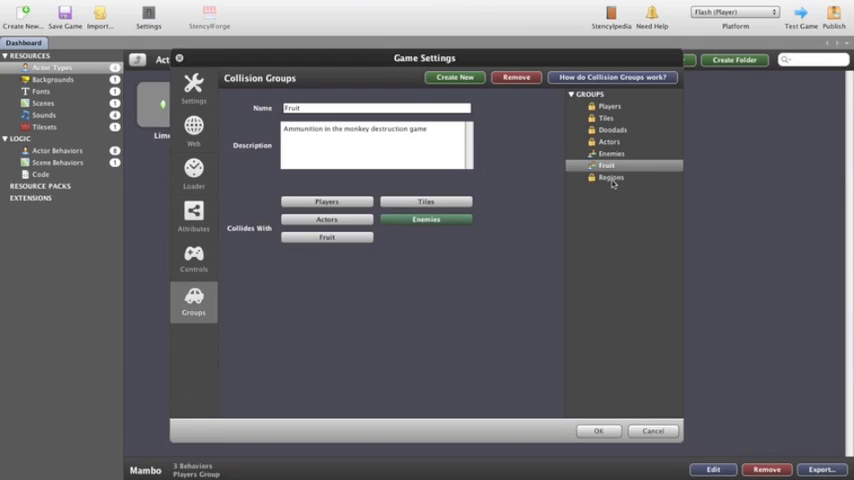
left_click(612, 152)
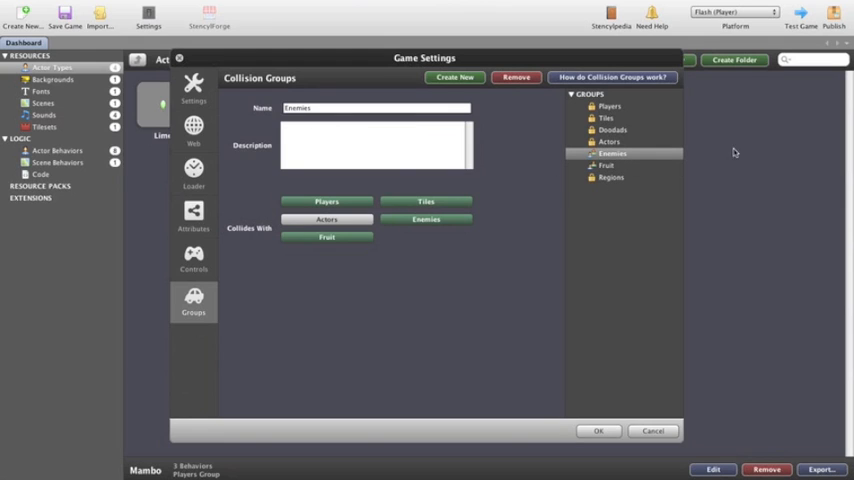
left_click(604, 164)
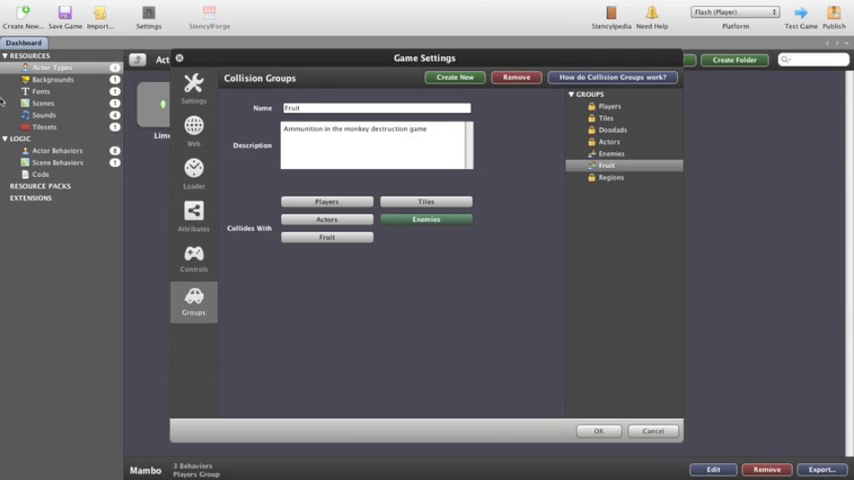
left_click(652, 432)
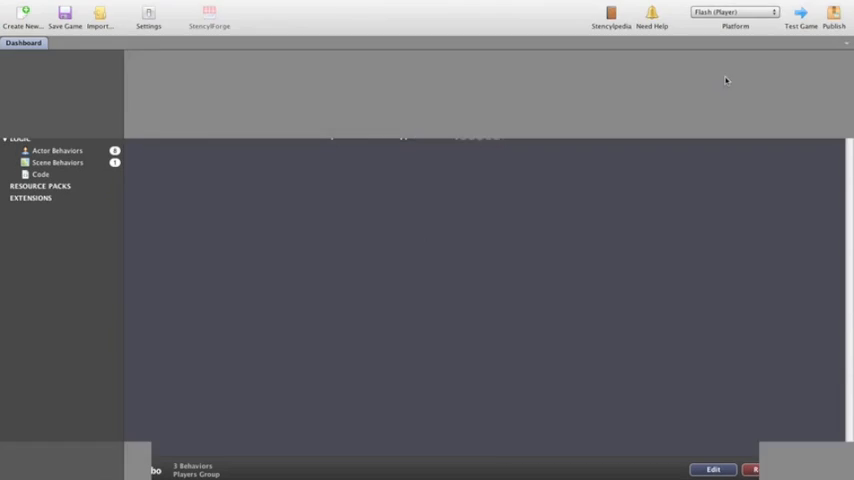
Step: Close Game Settings, returning to the Actor Types list with Lime, Mumbo, Monkey and Pineapple
left_click(50, 68)
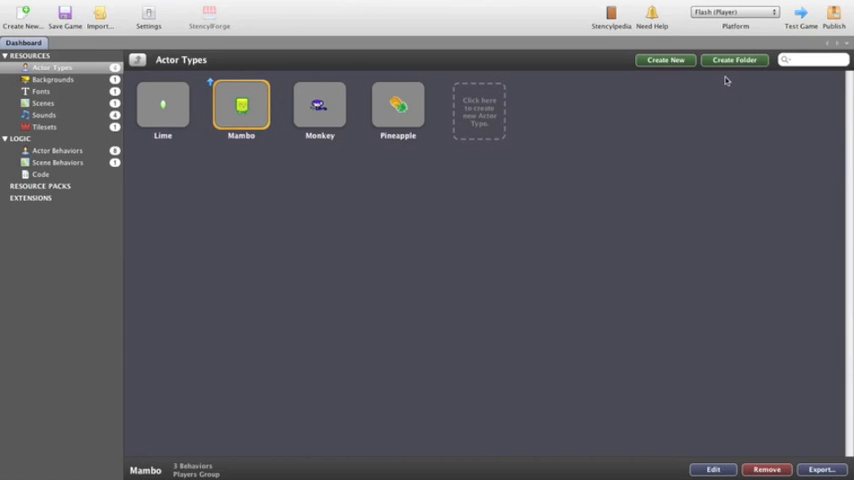